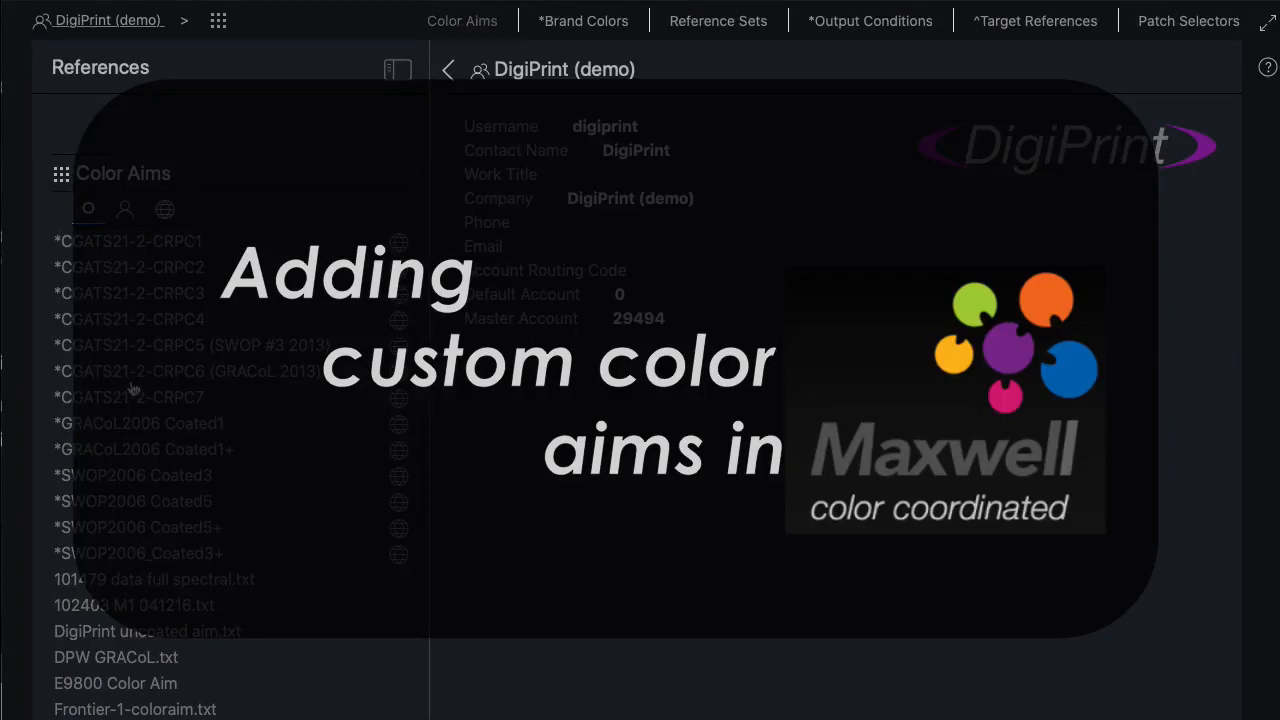
Leave the Color Aims reference list and go to the EQUIPMENT overview
left_click(128, 319)
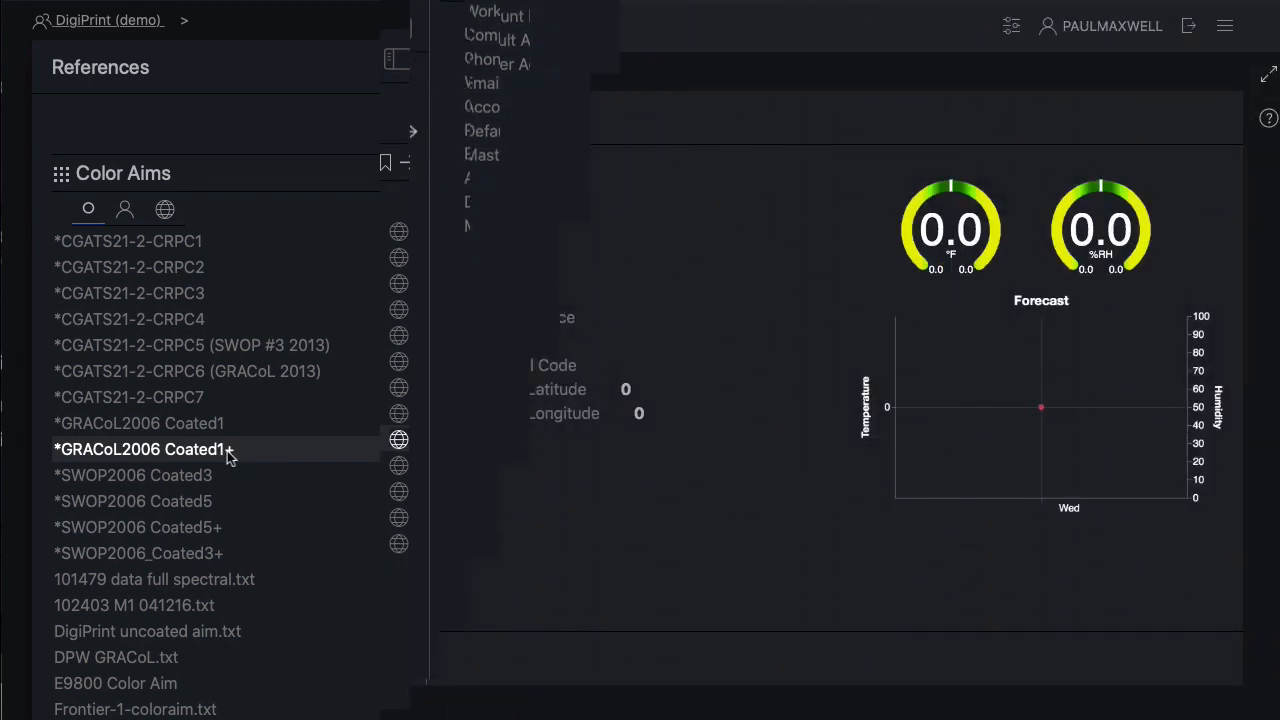
Open the Seattle location's Target Bin device to view its Avg dE activity trendline
left_click(314, 25)
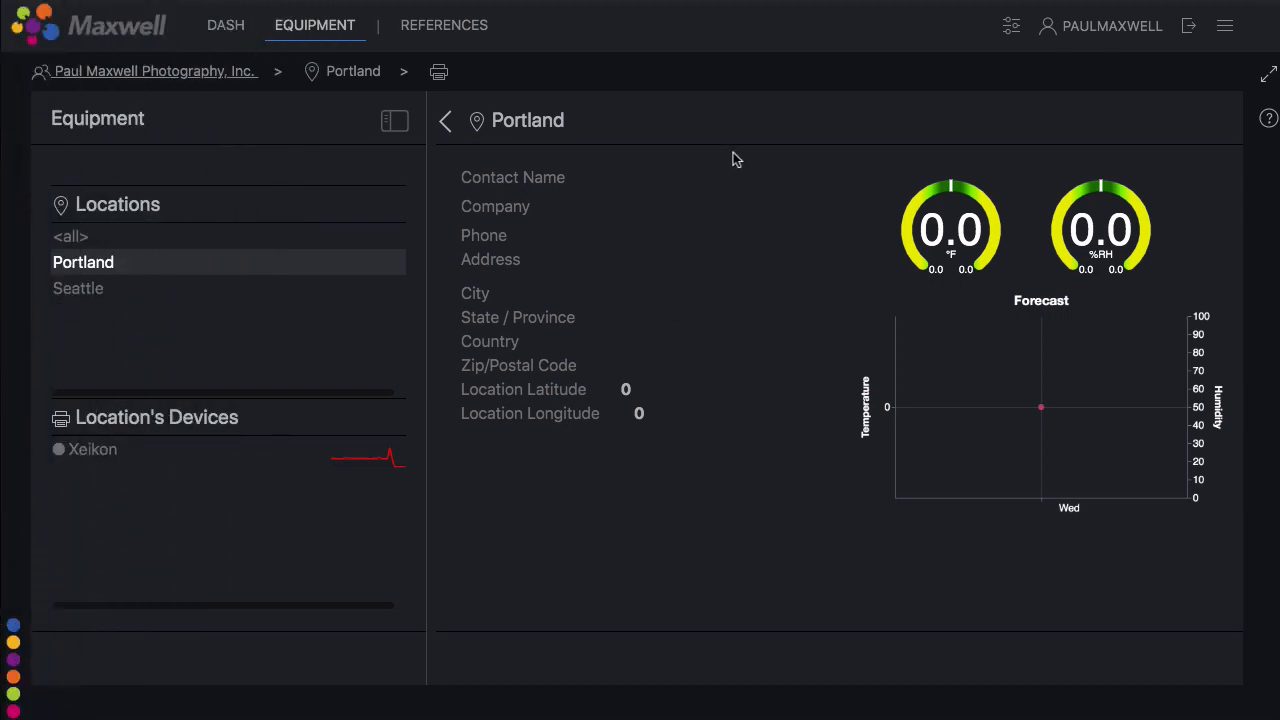
mouse_move(446, 30)
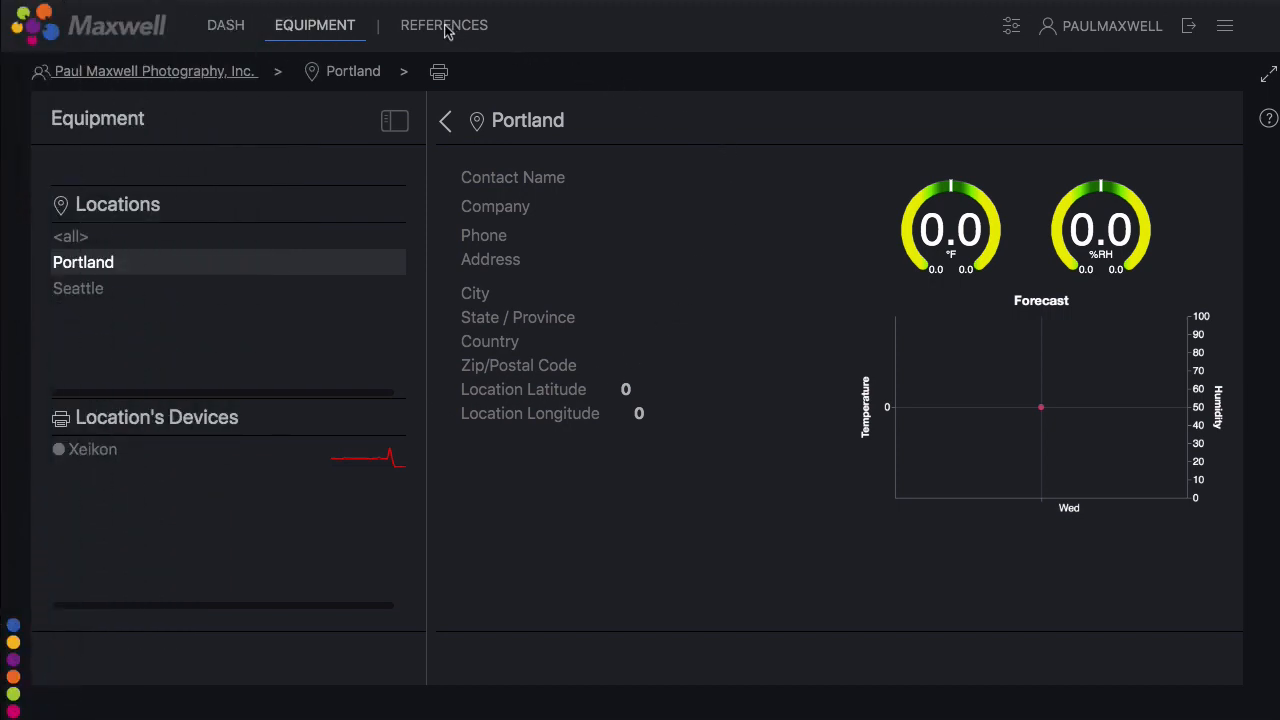
mouse_move(445, 33)
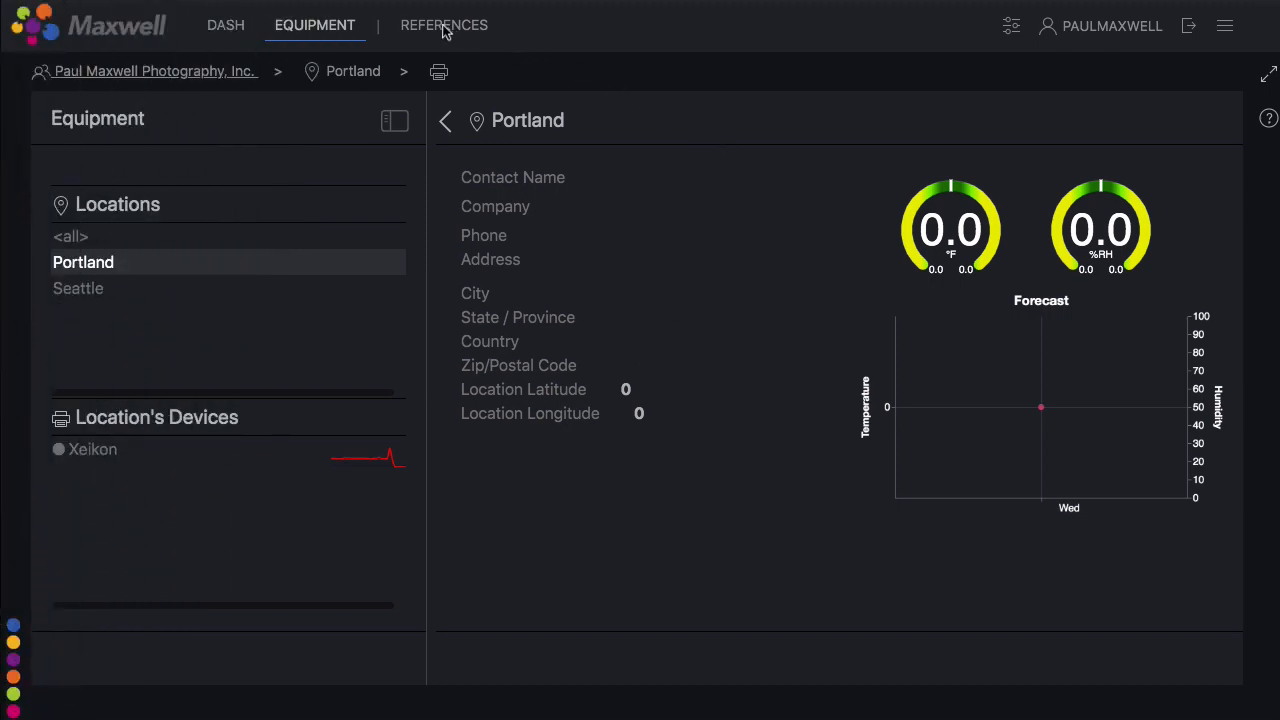
mouse_move(182, 293)
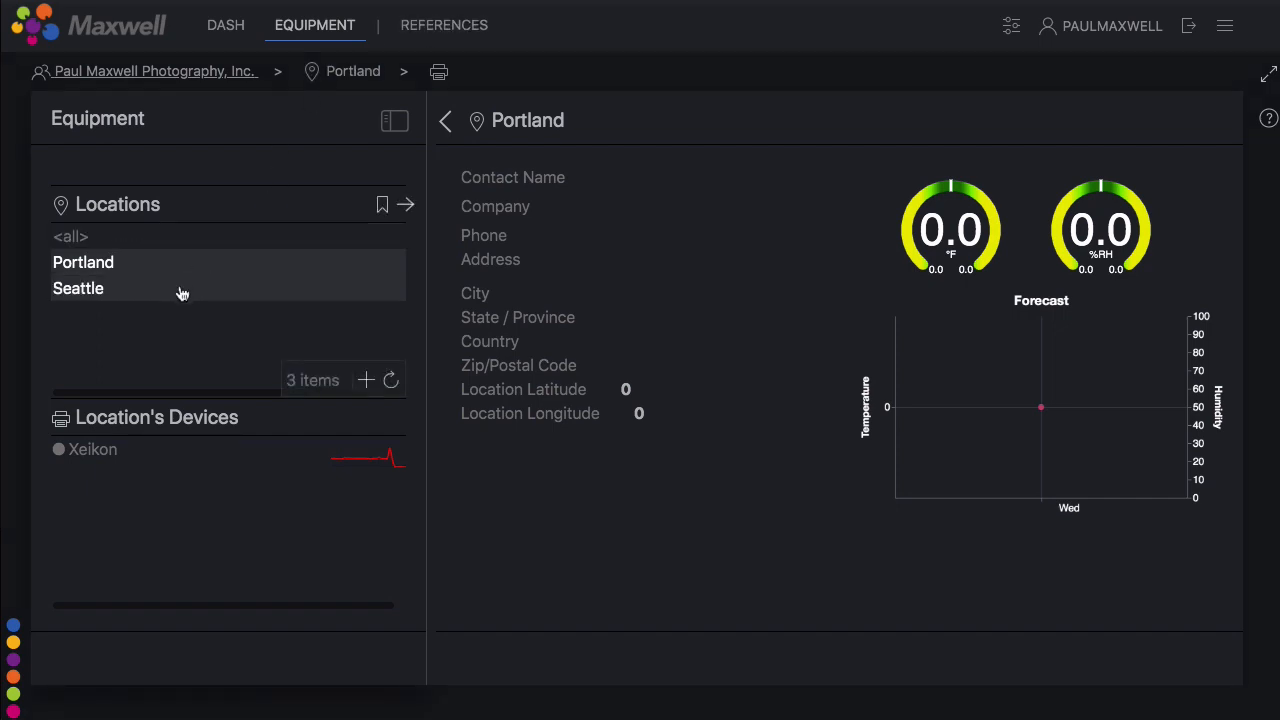
left_click(78, 288)
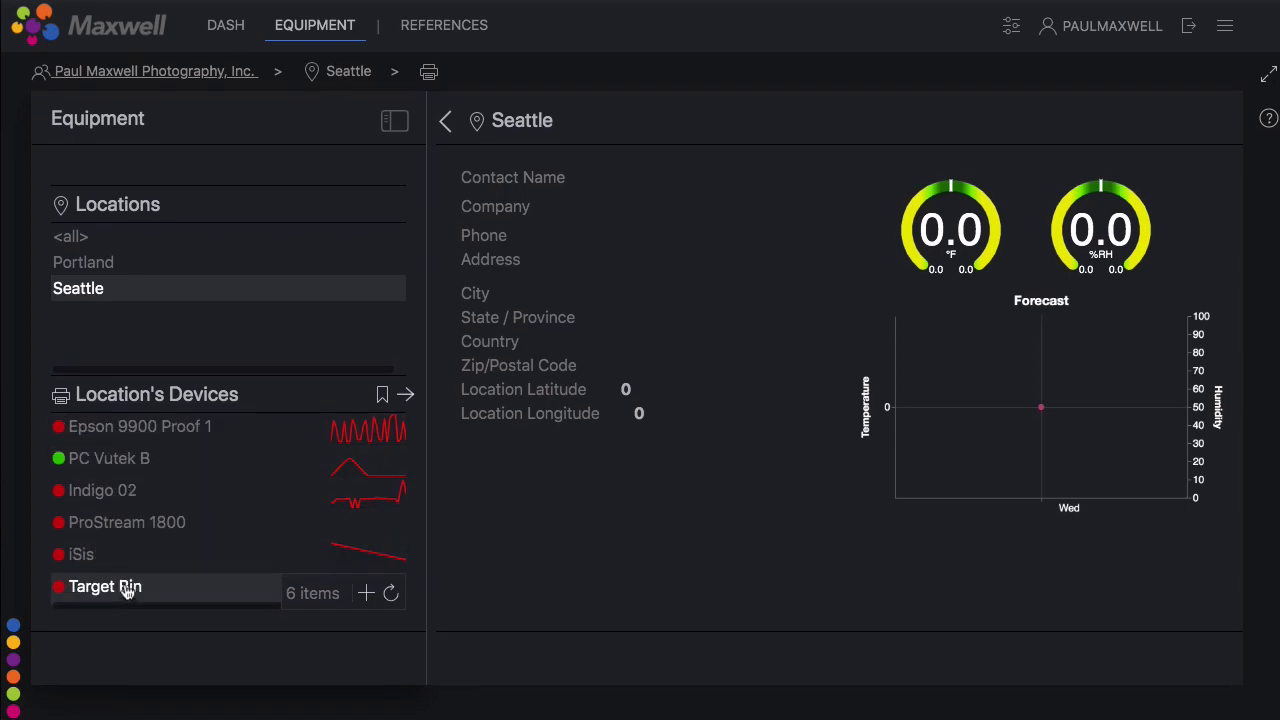
left_click(105, 586)
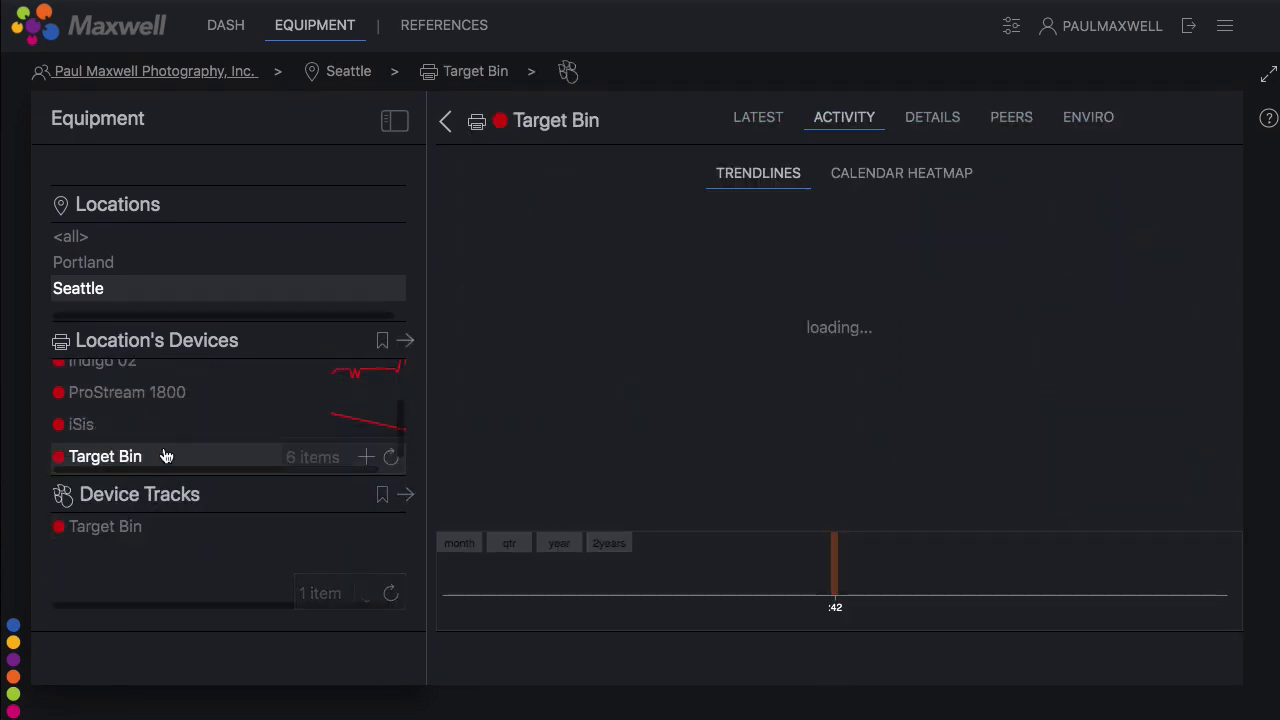
left_click(105, 527)
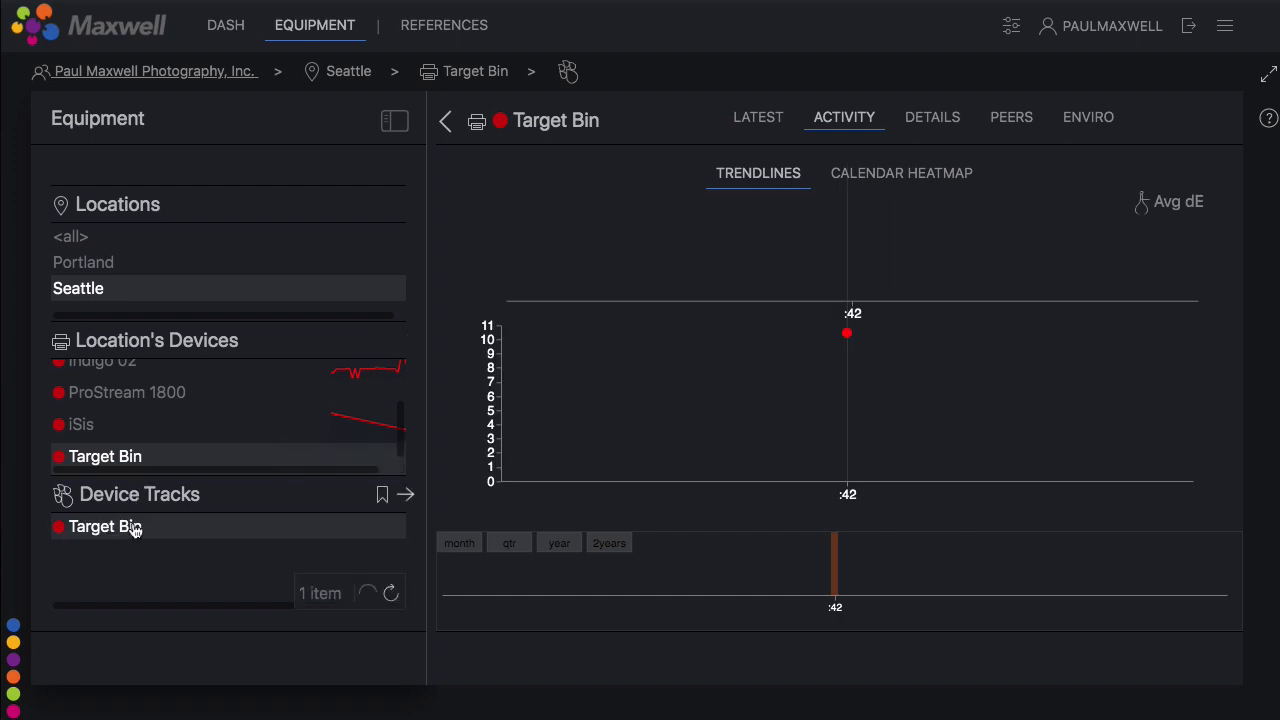
left_click(444, 120)
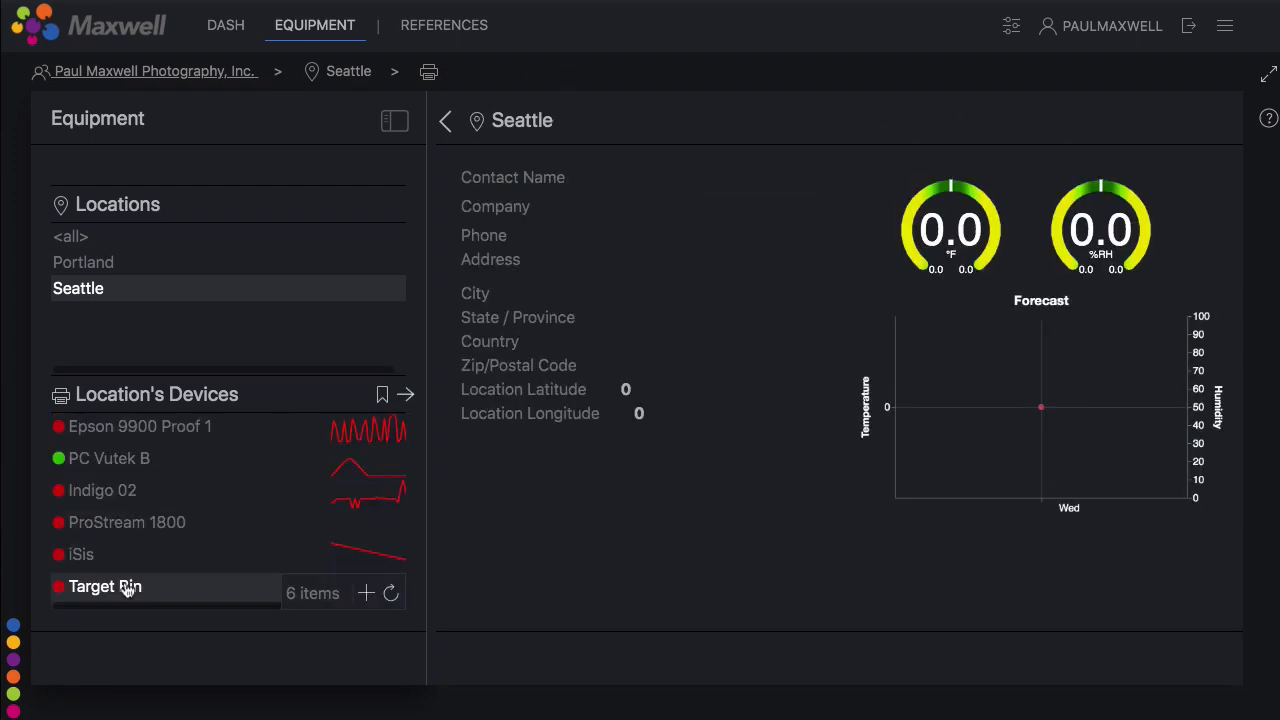
left_click(105, 586)
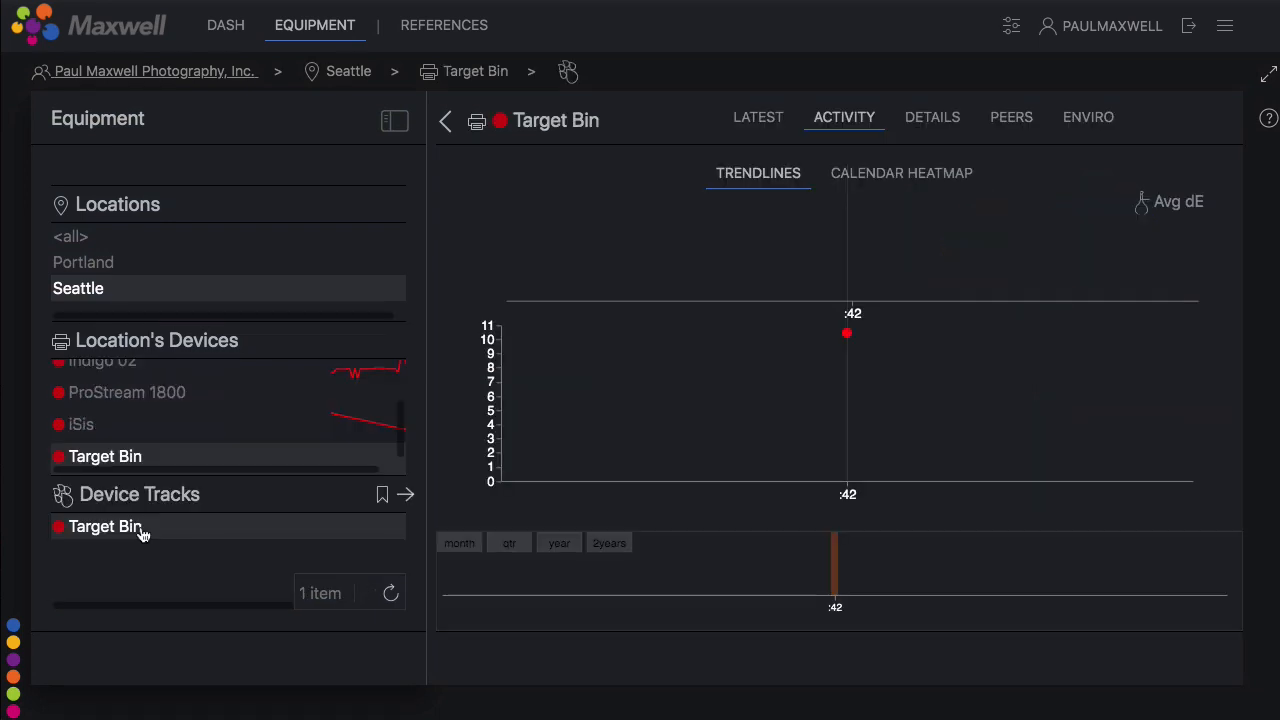
Show the Target Bin track's DETAILS, including its SWOP 2006 #3 Paper reference set
left_click(105, 527)
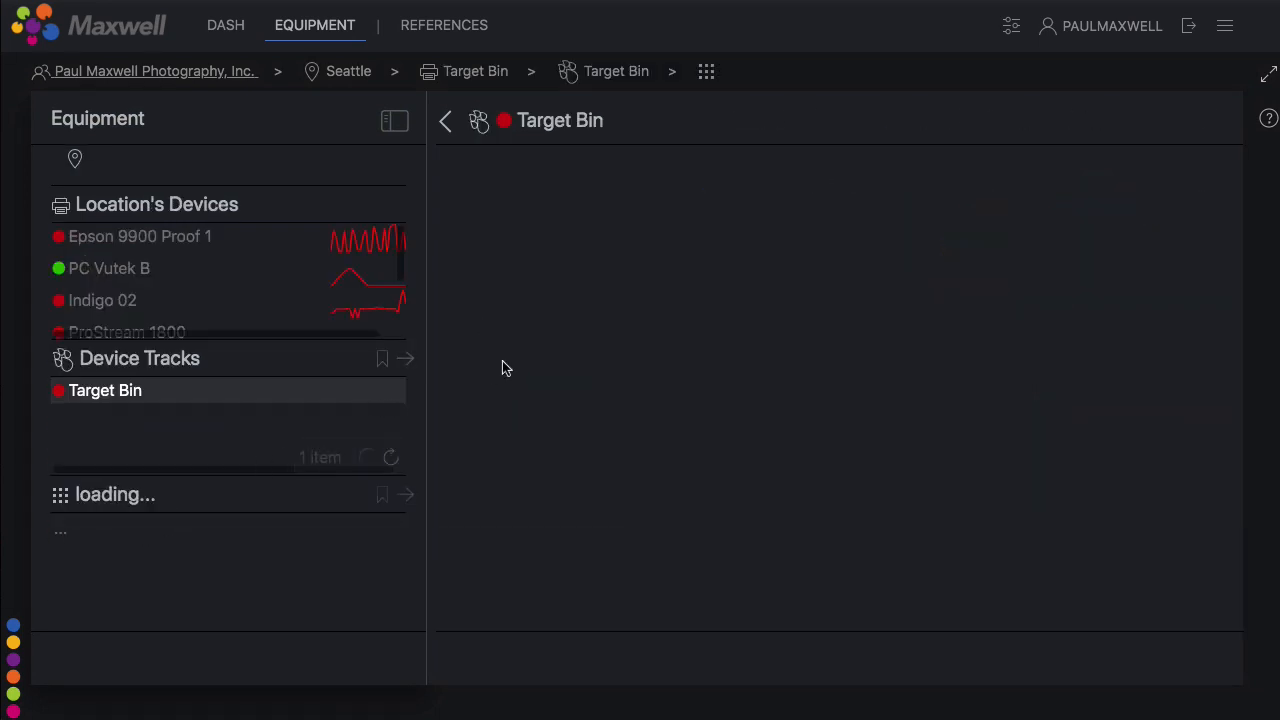
left_click(105, 390)
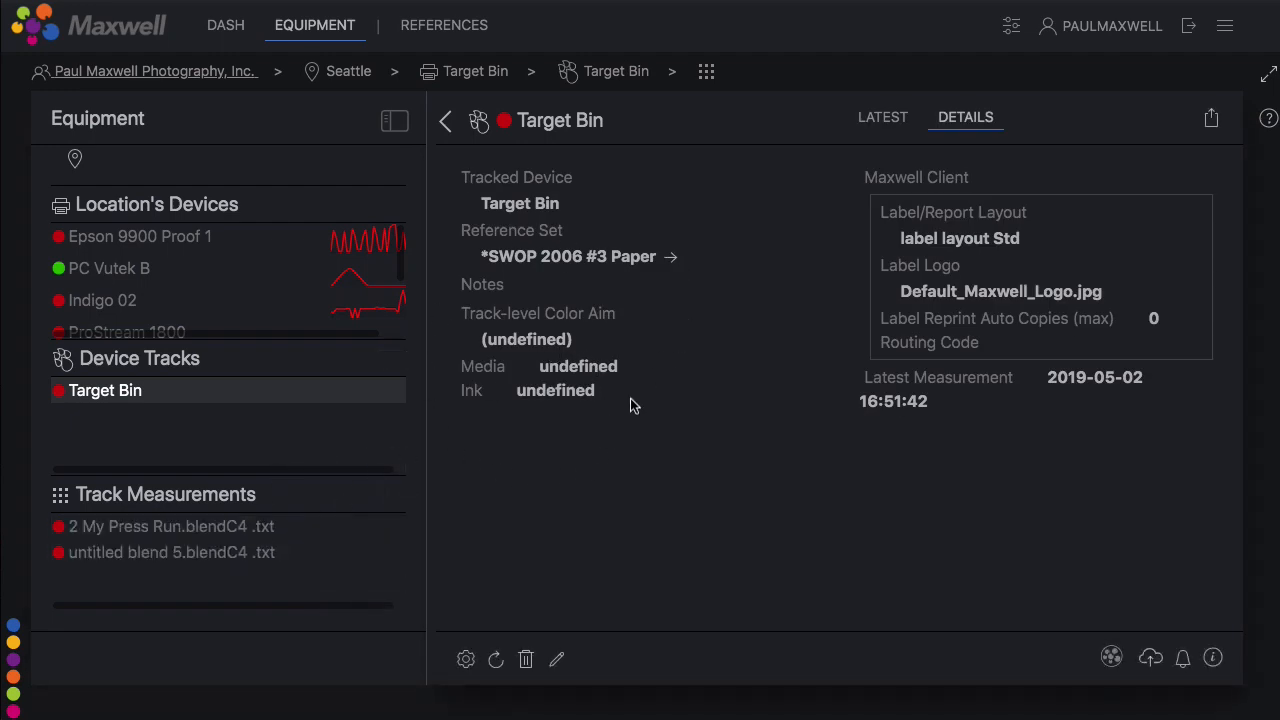
mouse_move(655, 358)
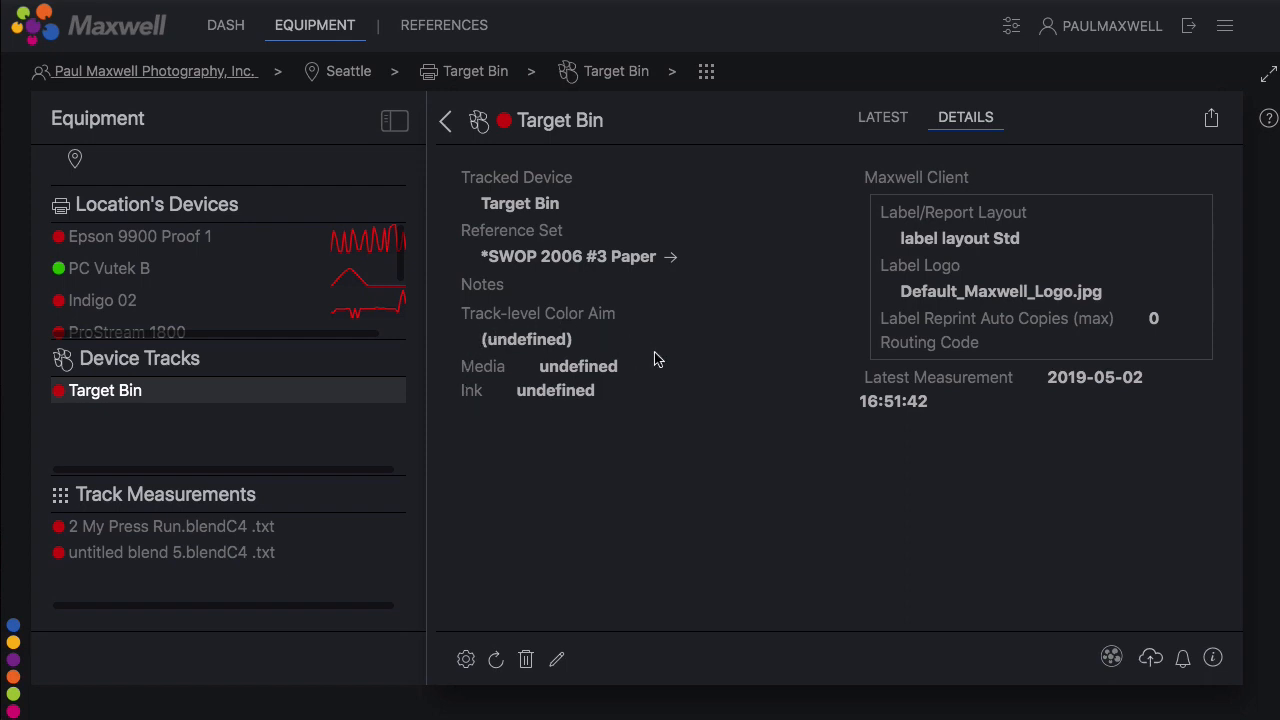
mouse_move(718, 388)
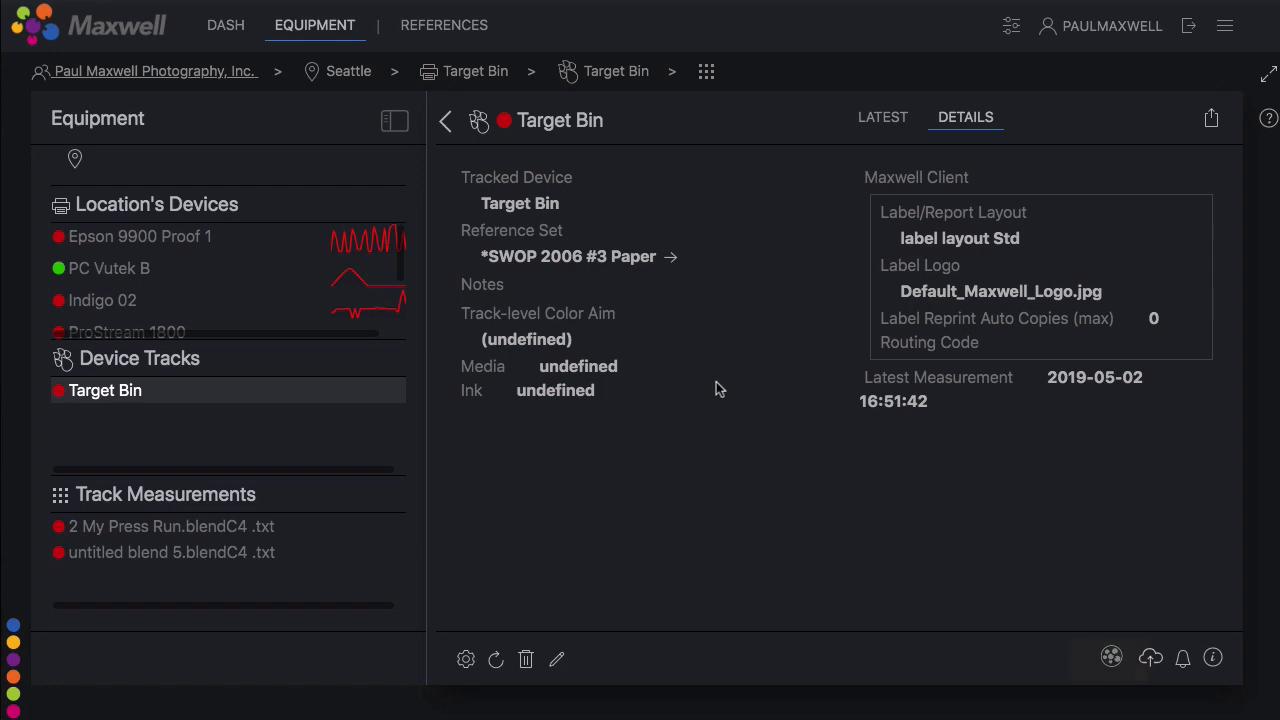
mouse_move(1080, 655)
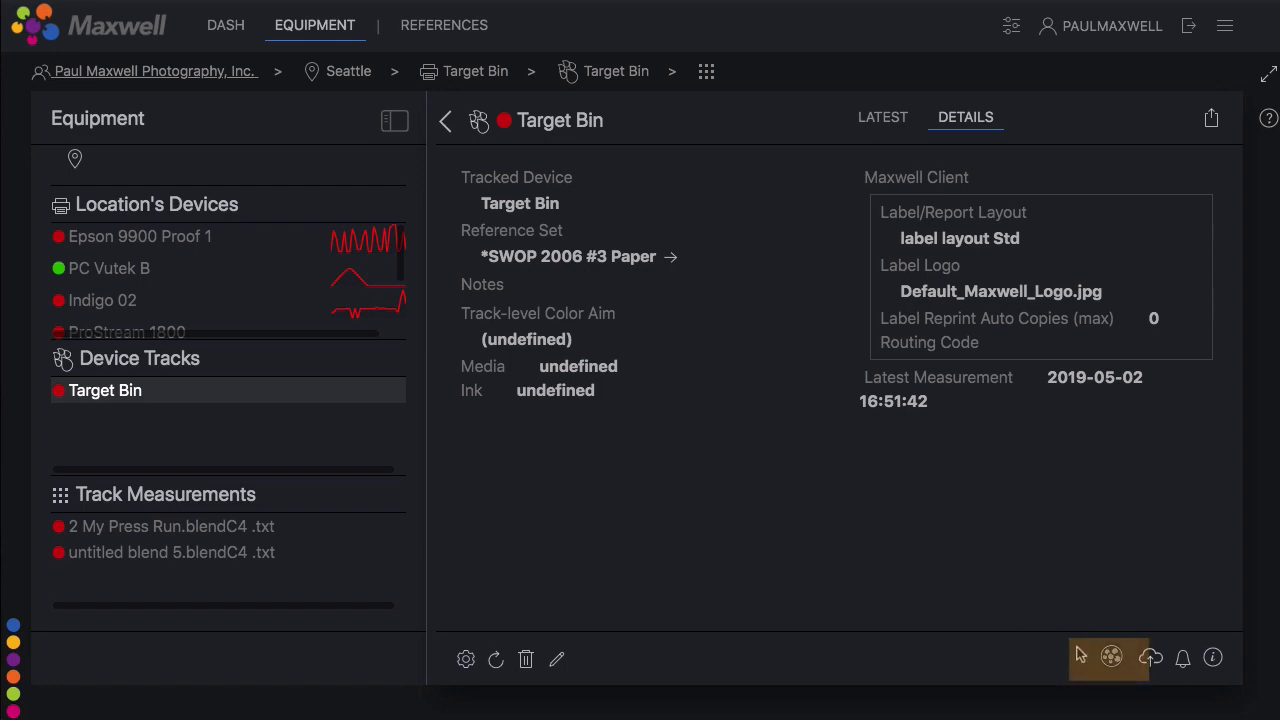
mouse_move(1112, 657)
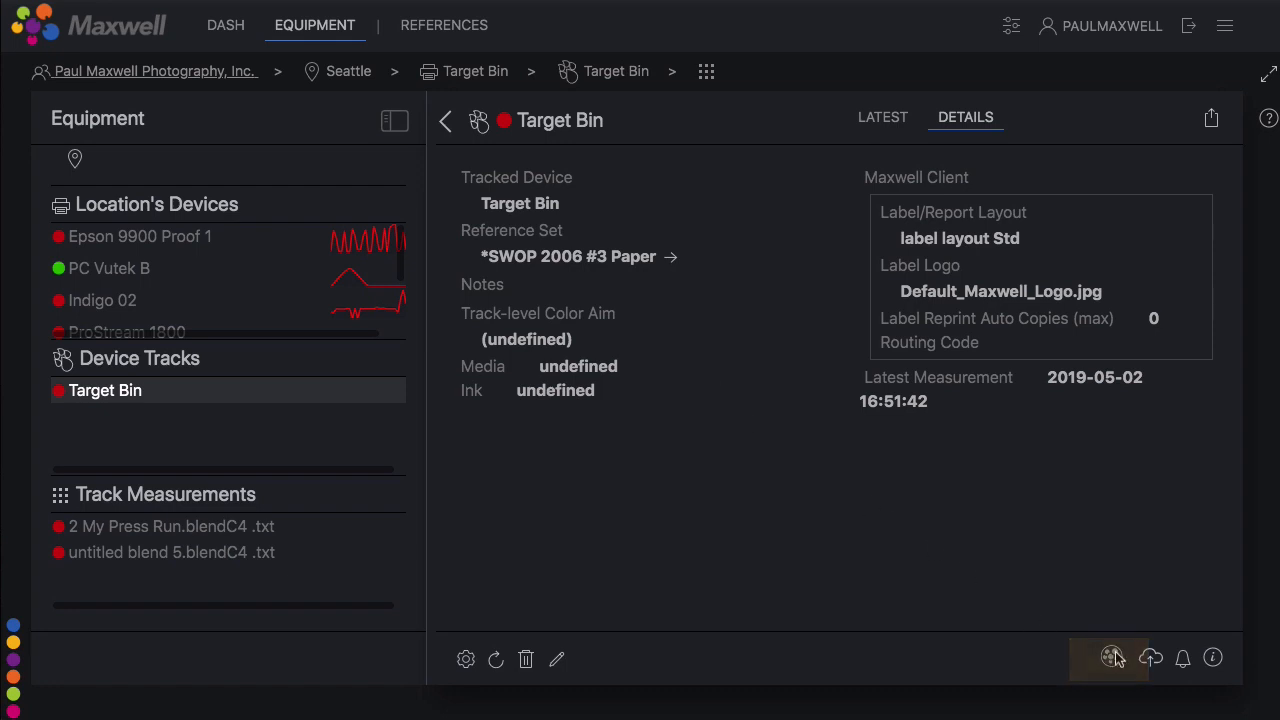
Upload all3_cmyk1821_Gracol06.txt from Finder as a third Target Bin track measurement
left_click(1150, 658)
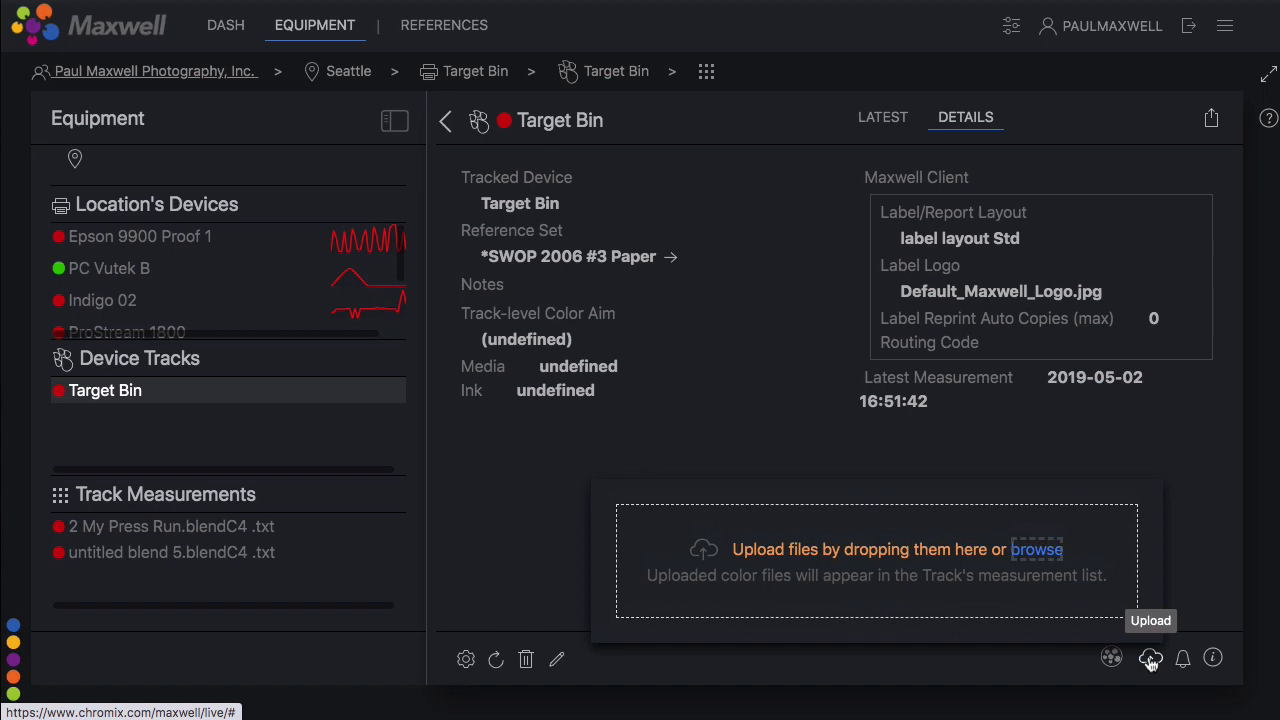
left_click(1036, 549)
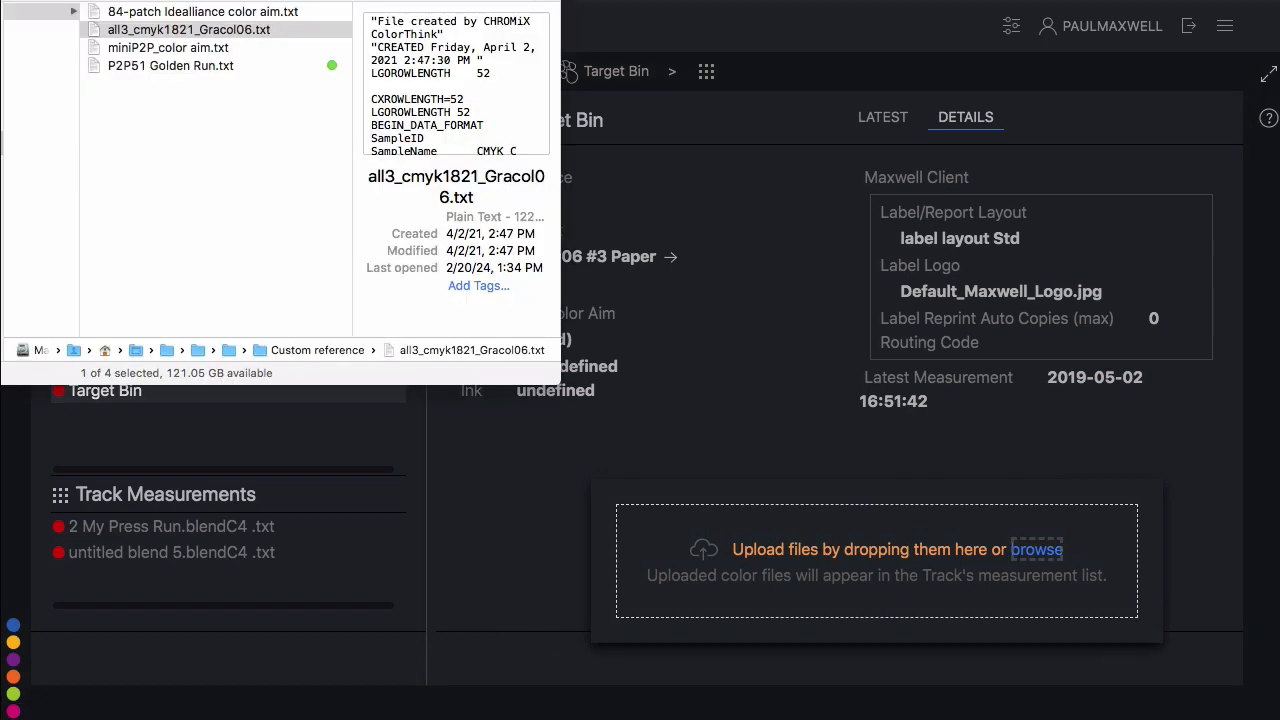
left_click(188, 29)
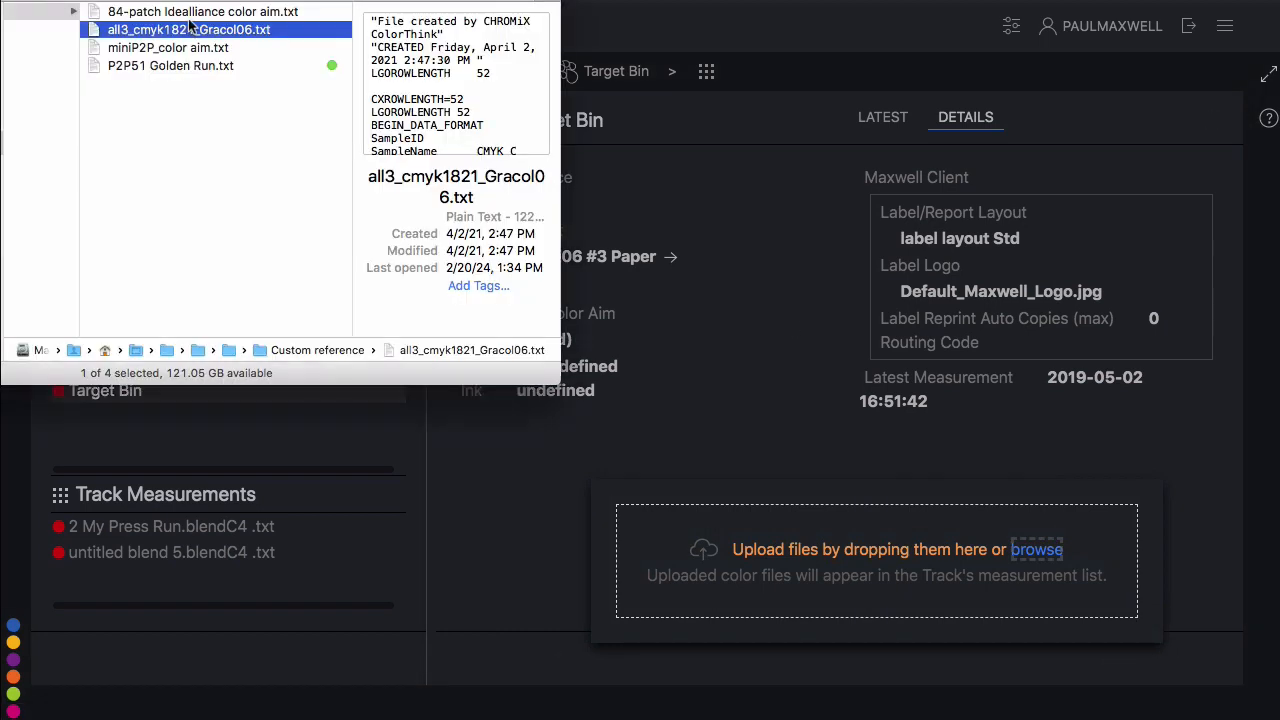
left_click(202, 11)
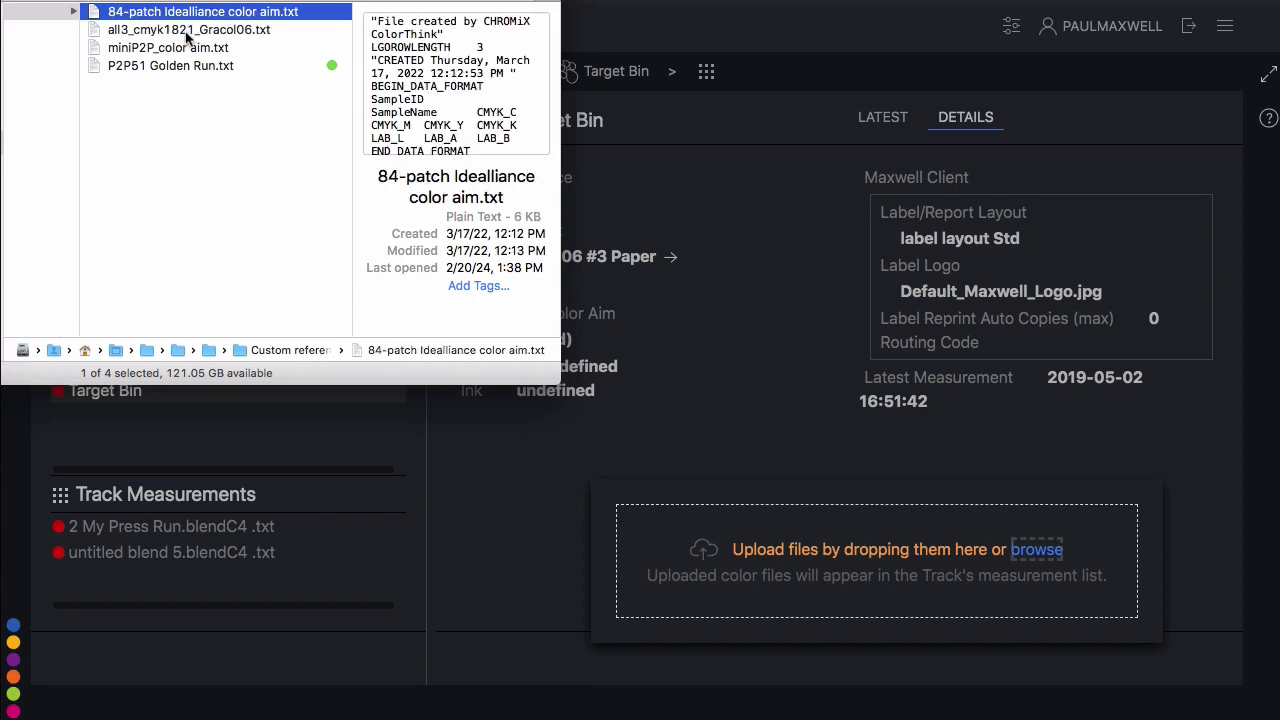
left_click(168, 47)
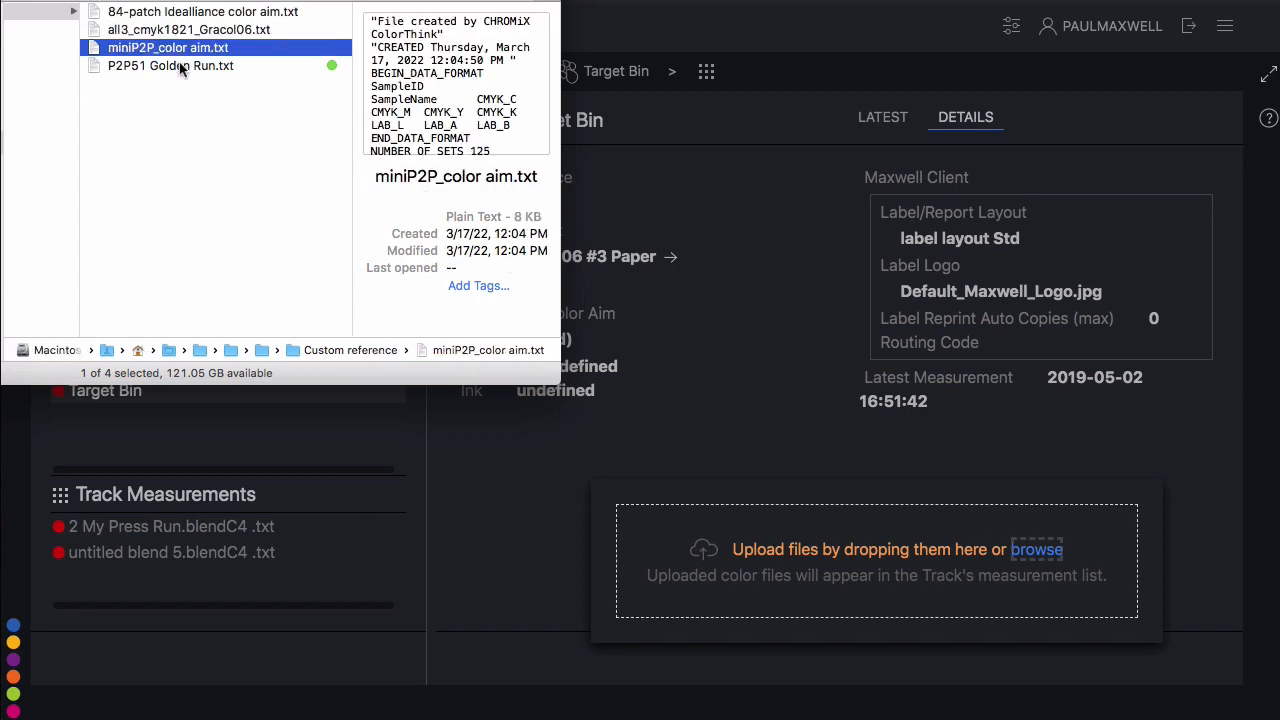
left_click(170, 65)
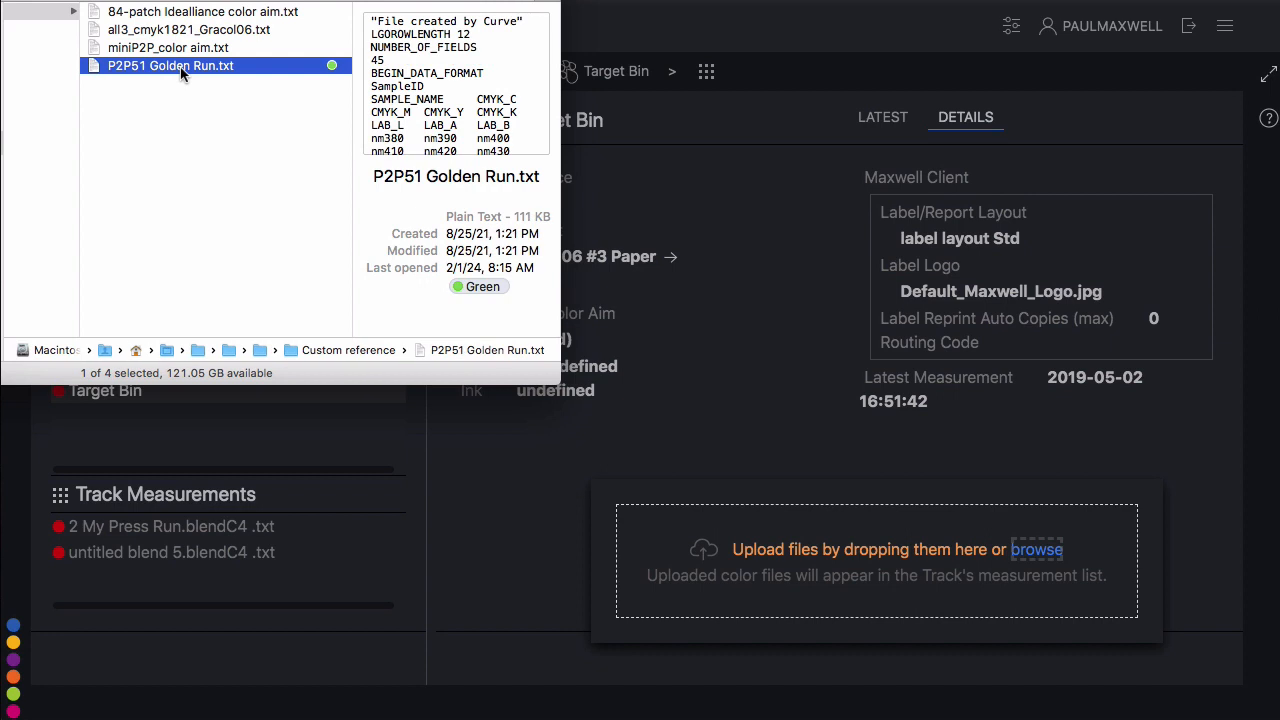
left_click(188, 29)
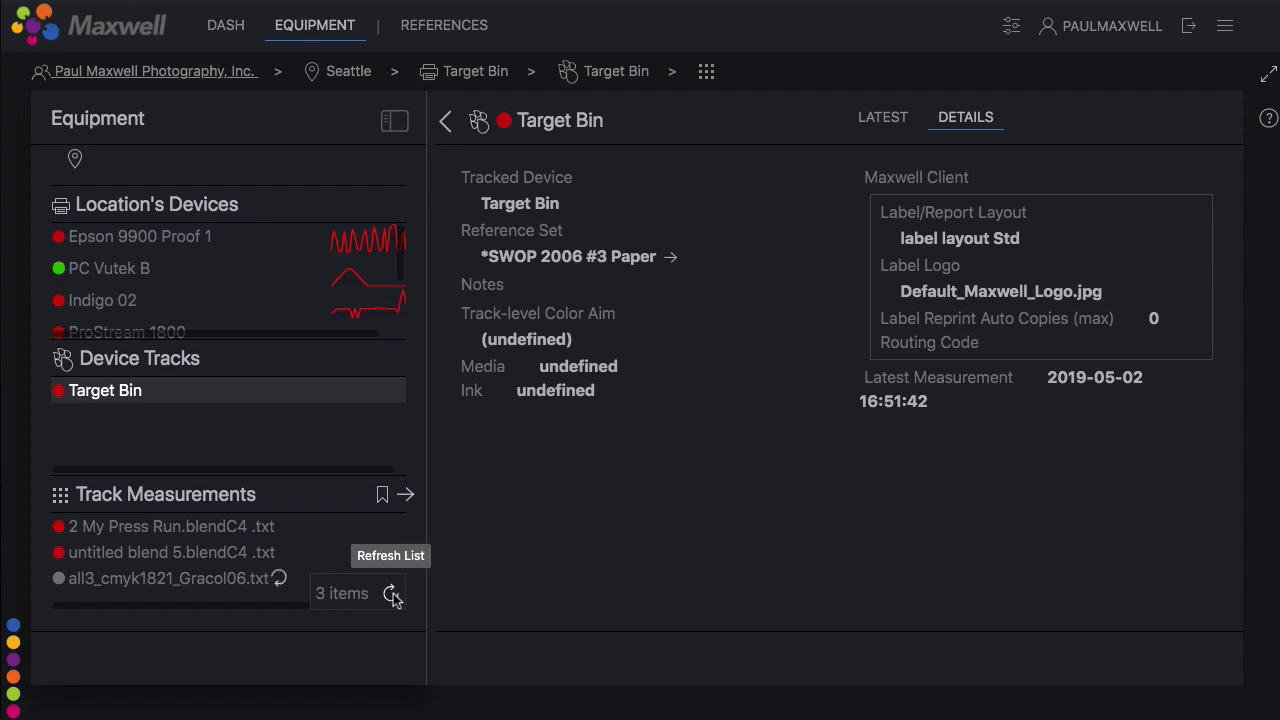
mouse_move(180, 497)
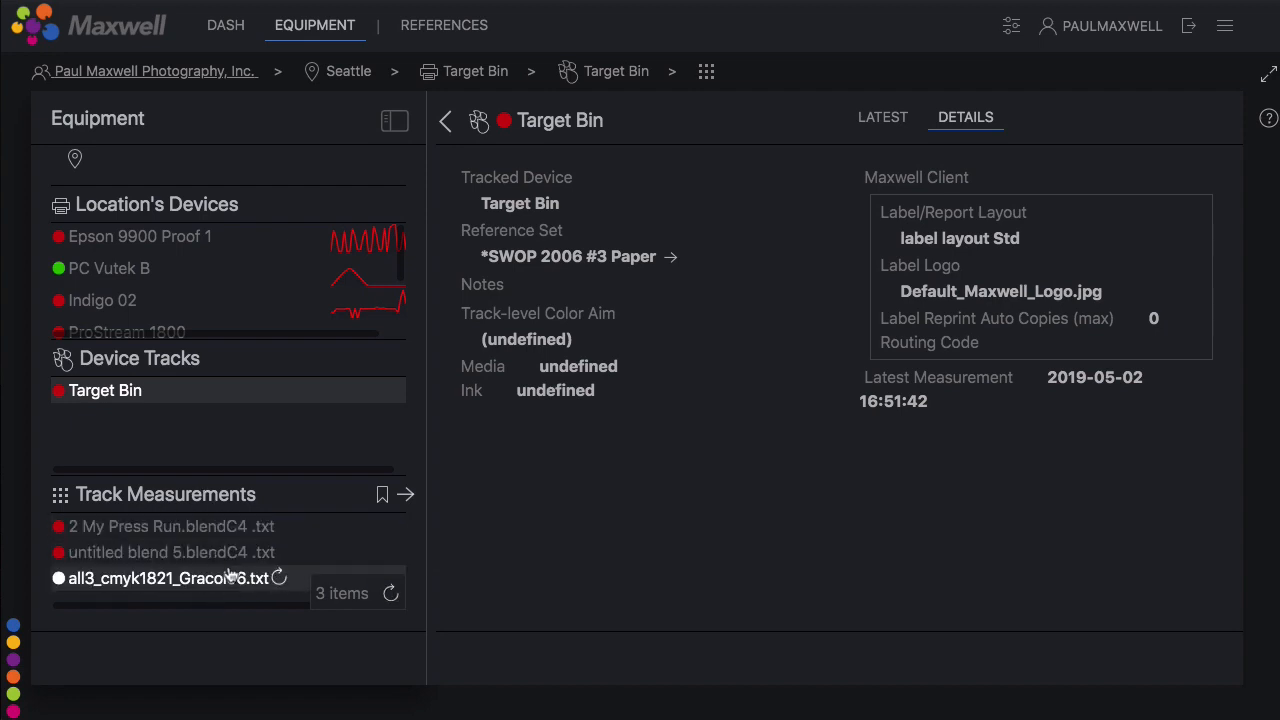
Open the all3_cmyk1821_Gracol06 measurement's details, leaving Use as Color Aim false
left_click(166, 578)
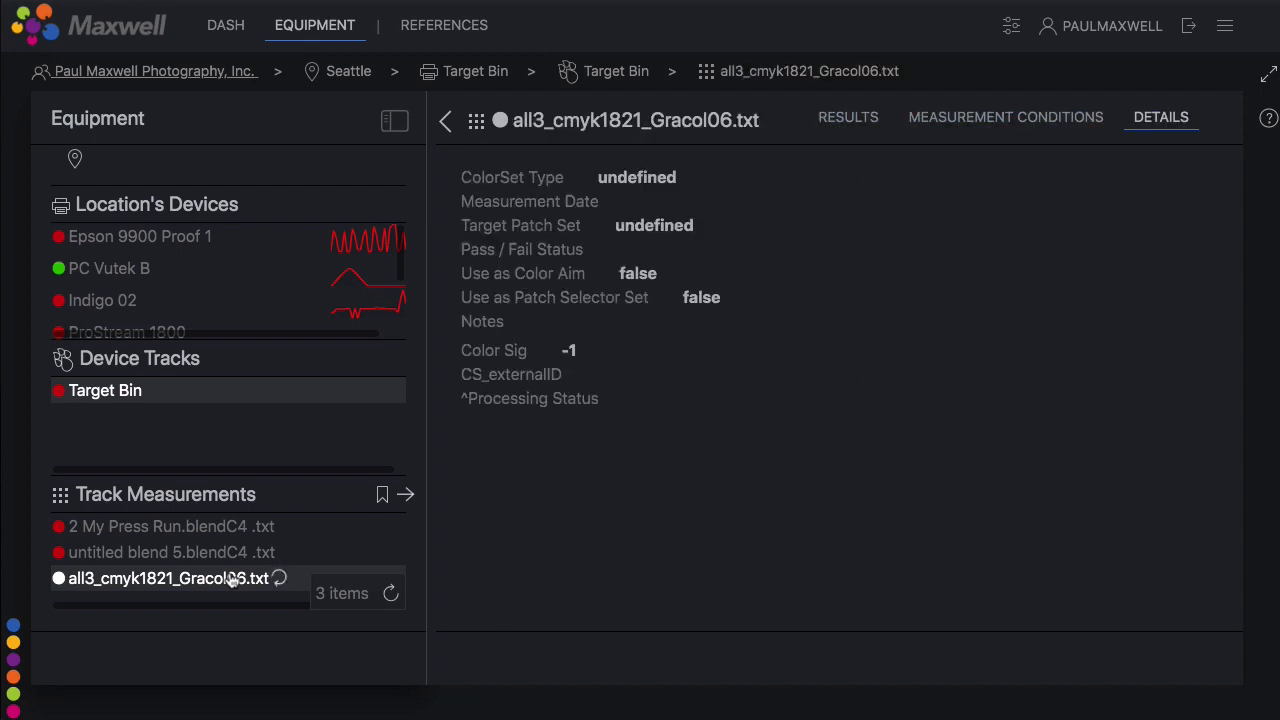
mouse_move(276, 545)
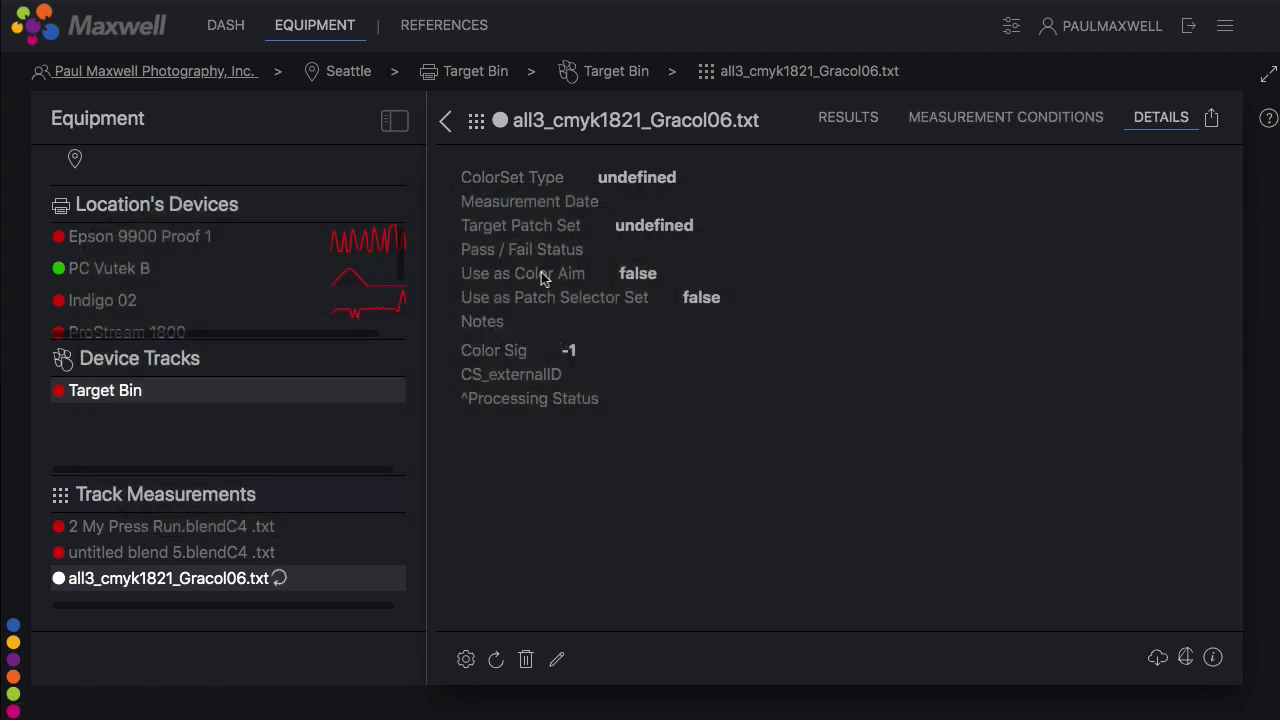
left_click(638, 273)
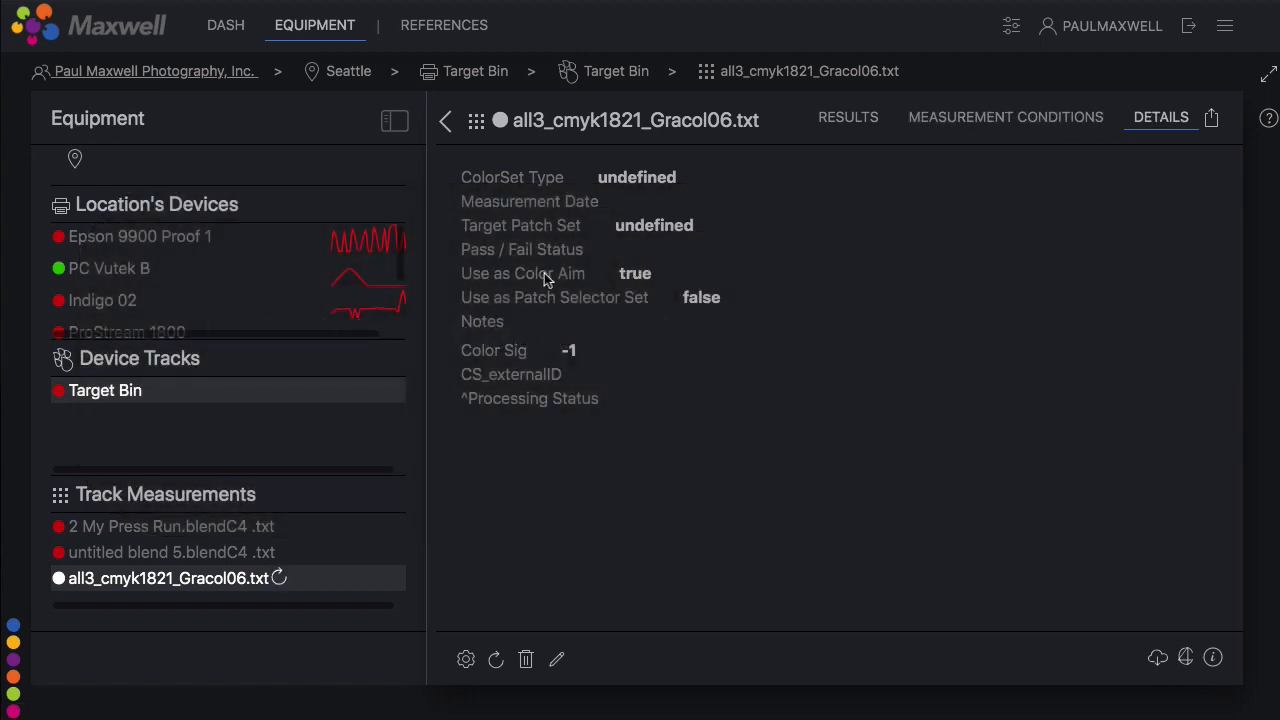
left_click(635, 273)
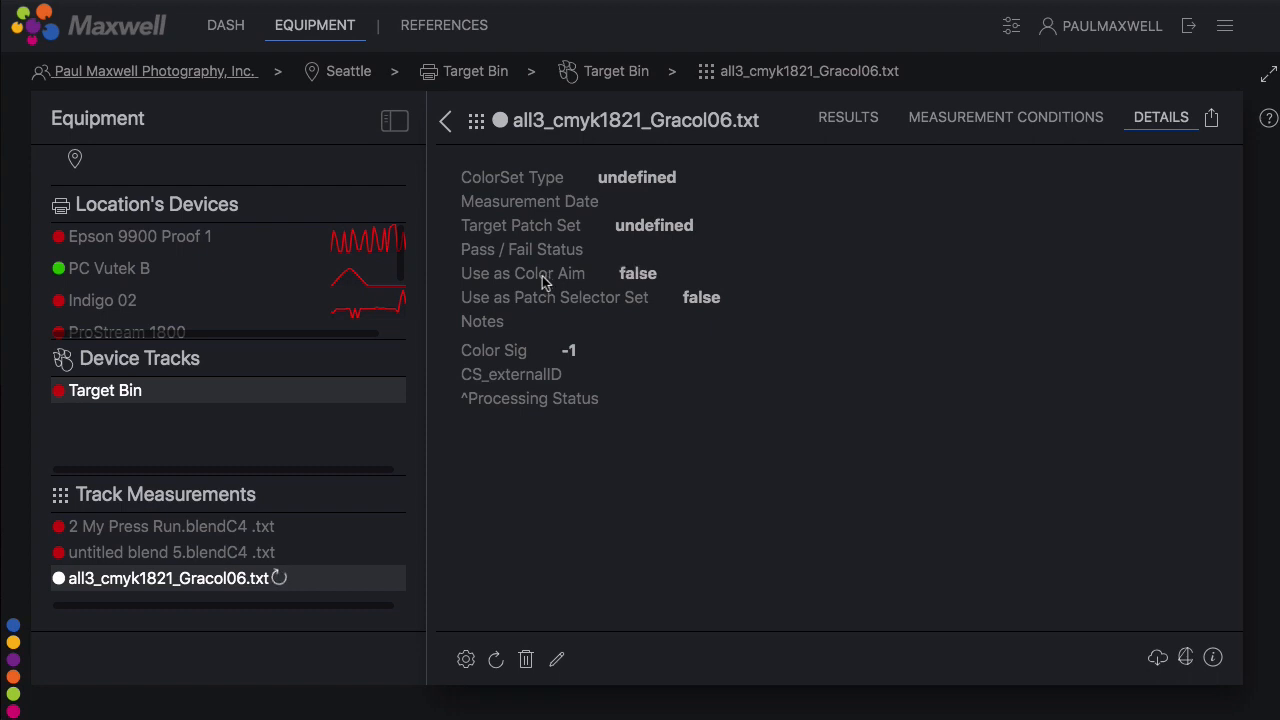
Set Use as Color Aim to True for the Gracol06 measurement and save
left_click(557, 659)
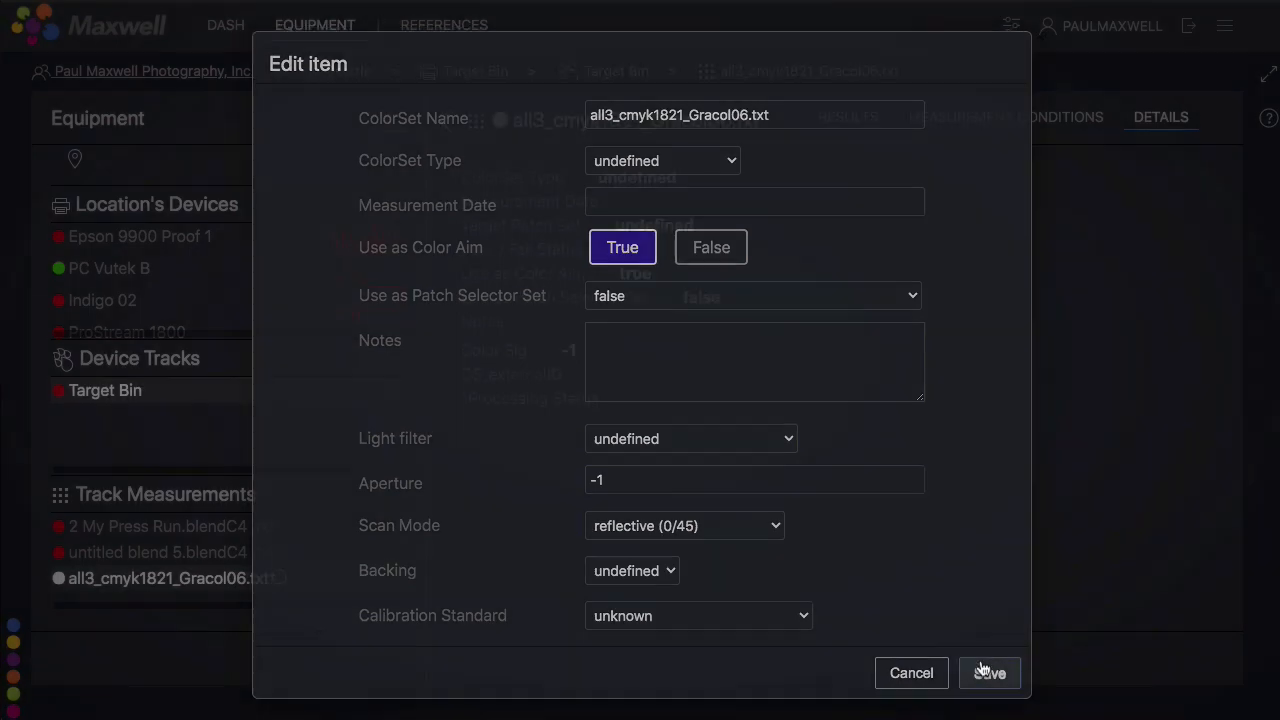
left_click(989, 672)
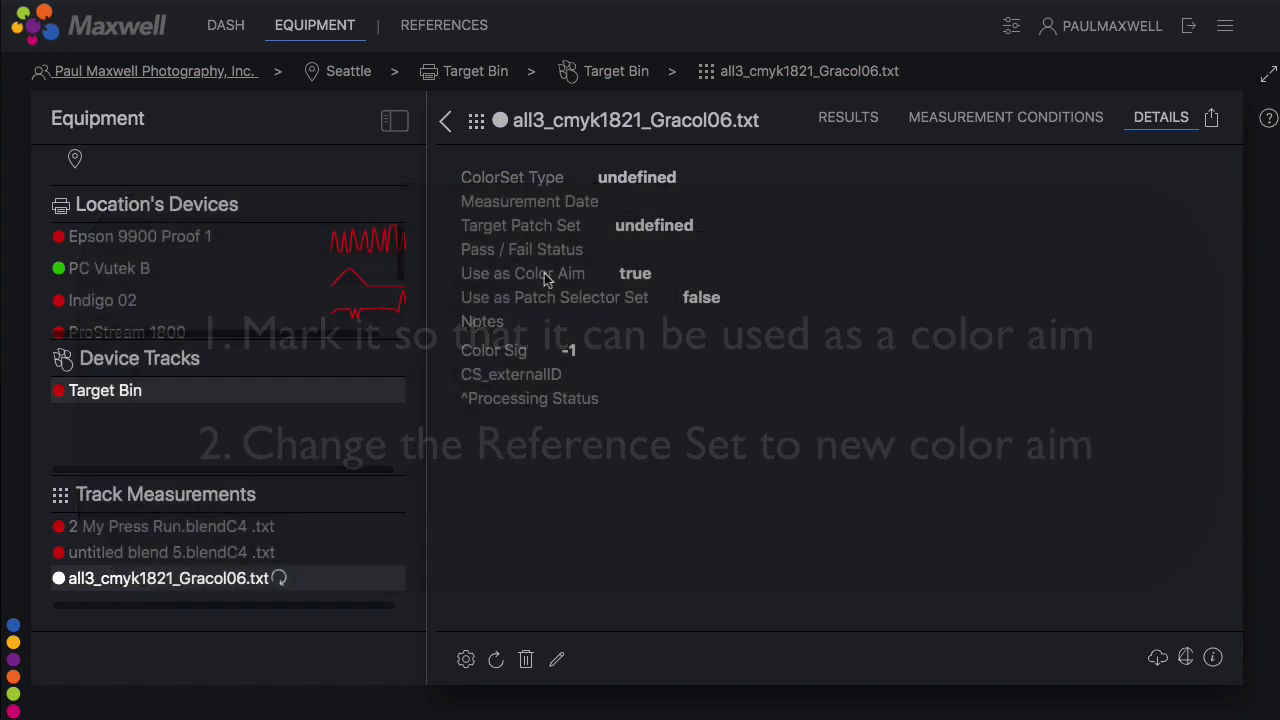
Go to References and open the Maxwell proofing ref set with its 95% Delta-E metric
left_click(443, 25)
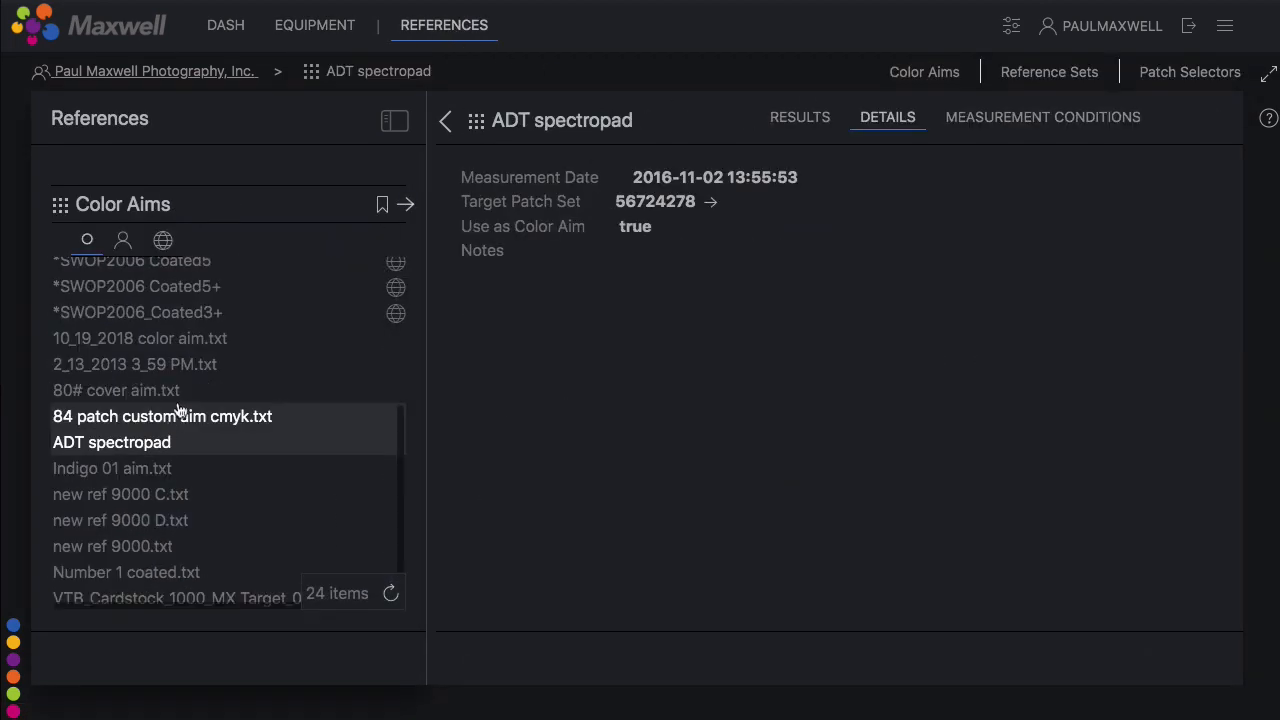
left_click(390, 593)
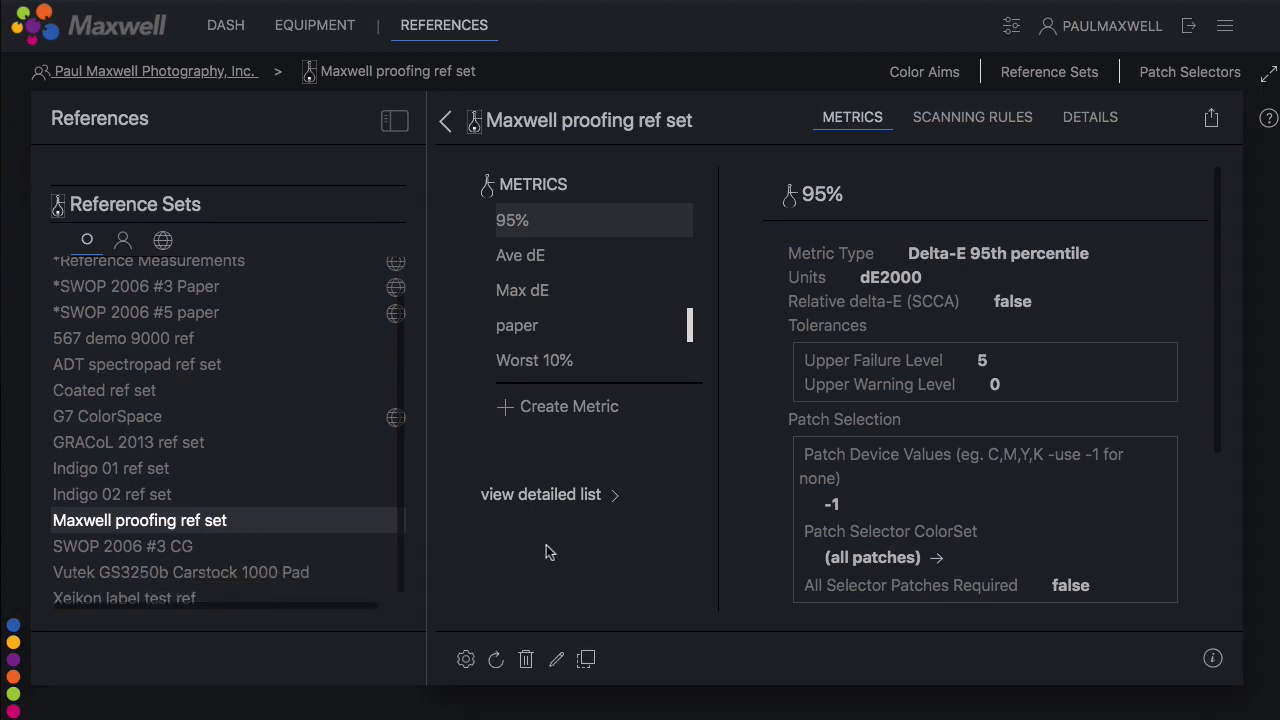
mouse_move(465, 659)
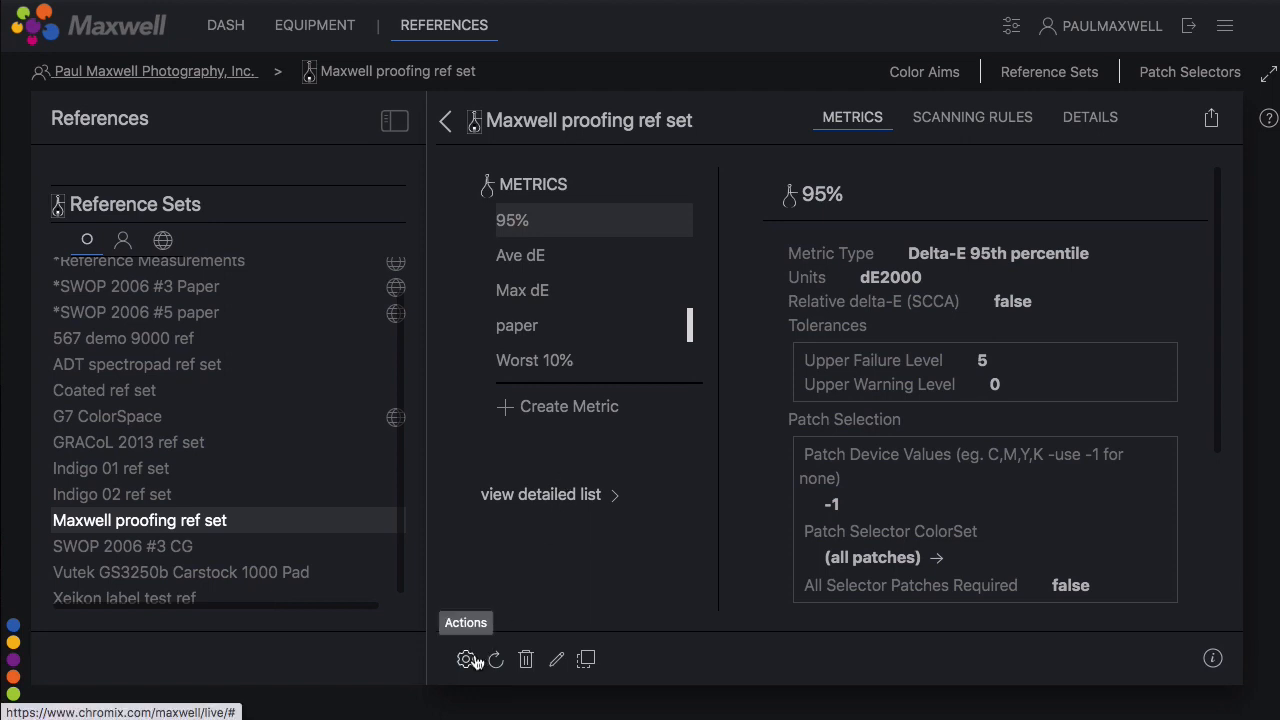
Duplicate the Maxwell proofing ref set and confirm the copy
left_click(464, 659)
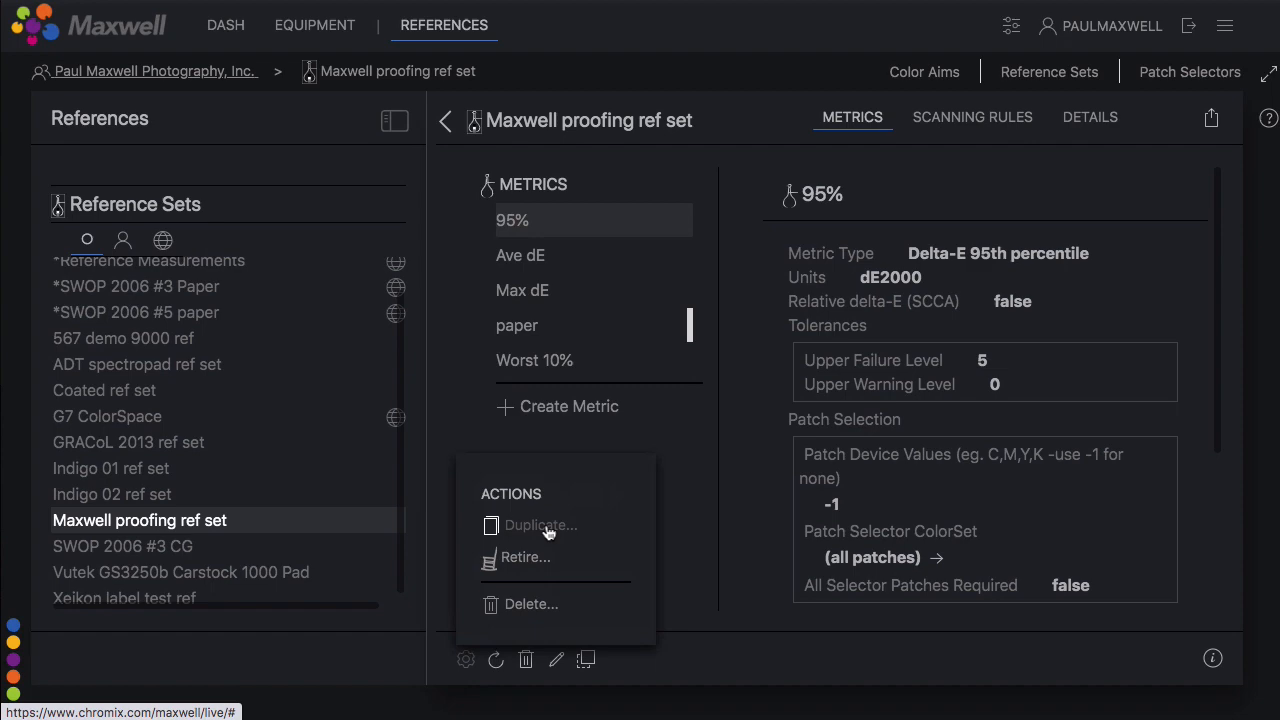
left_click(541, 525)
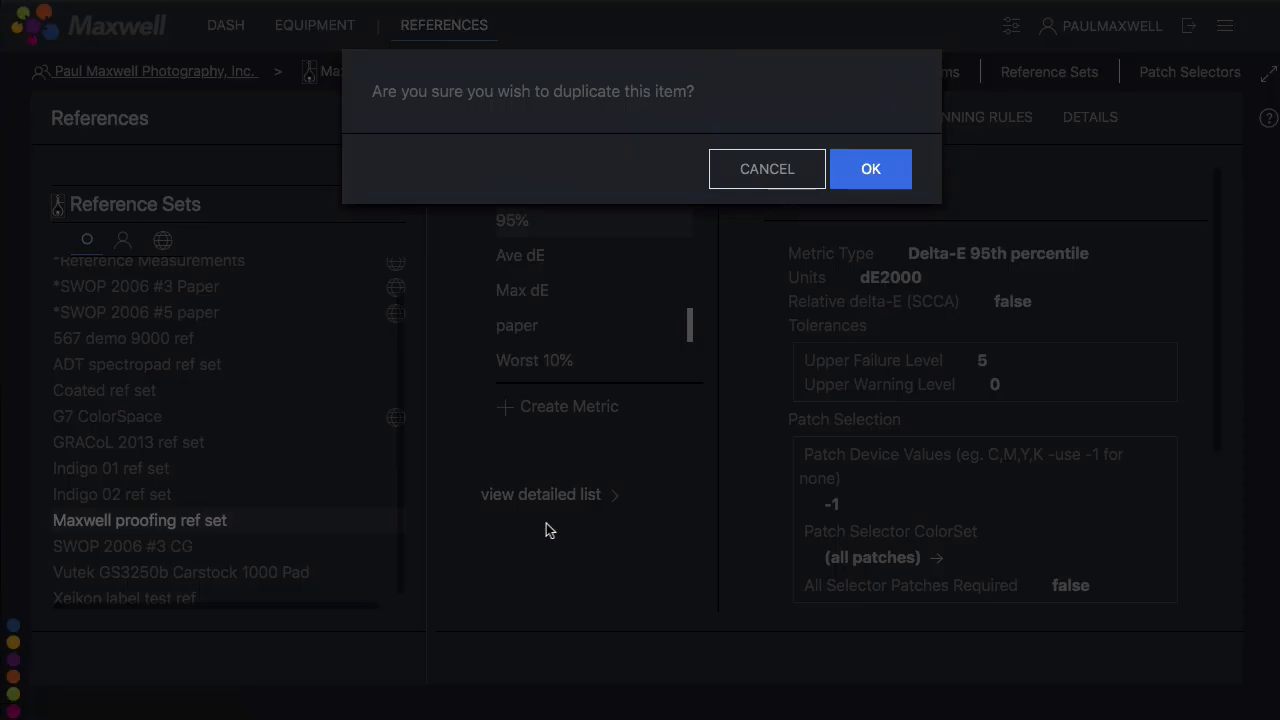
left_click(870, 168)
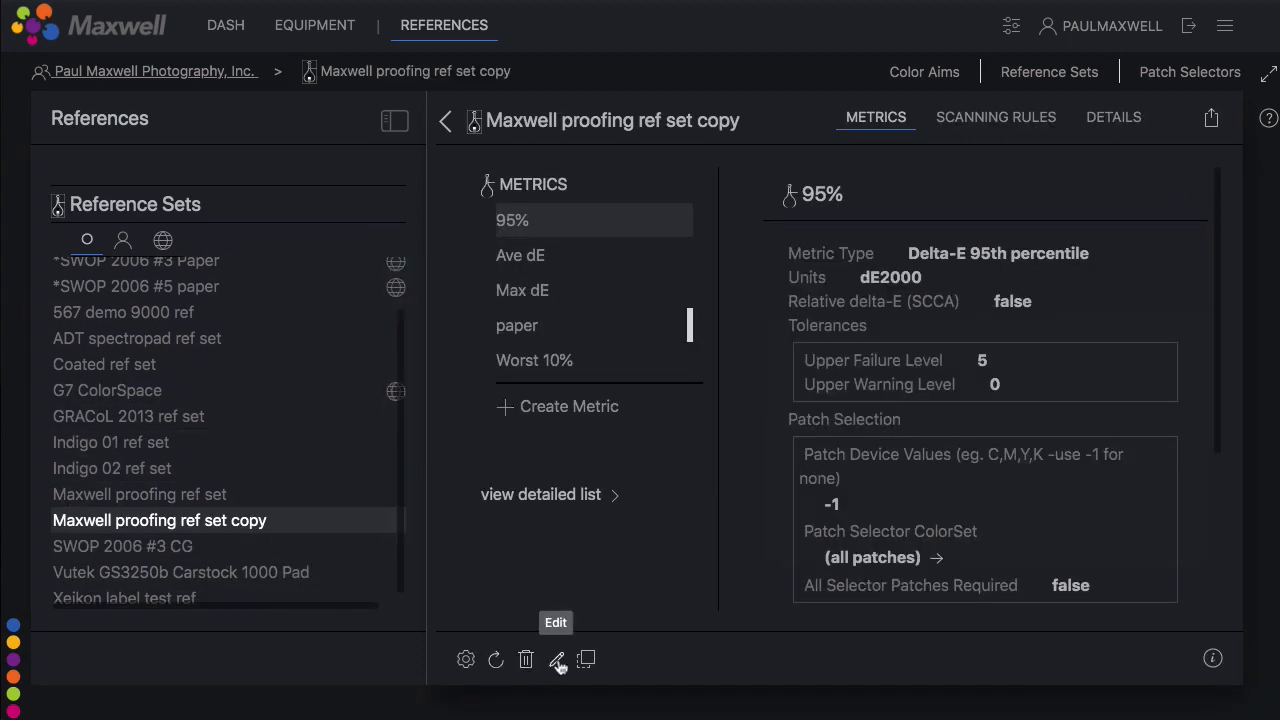
Rename the copy to 'Maxwell custom ref set' and save it
left_click(557, 659)
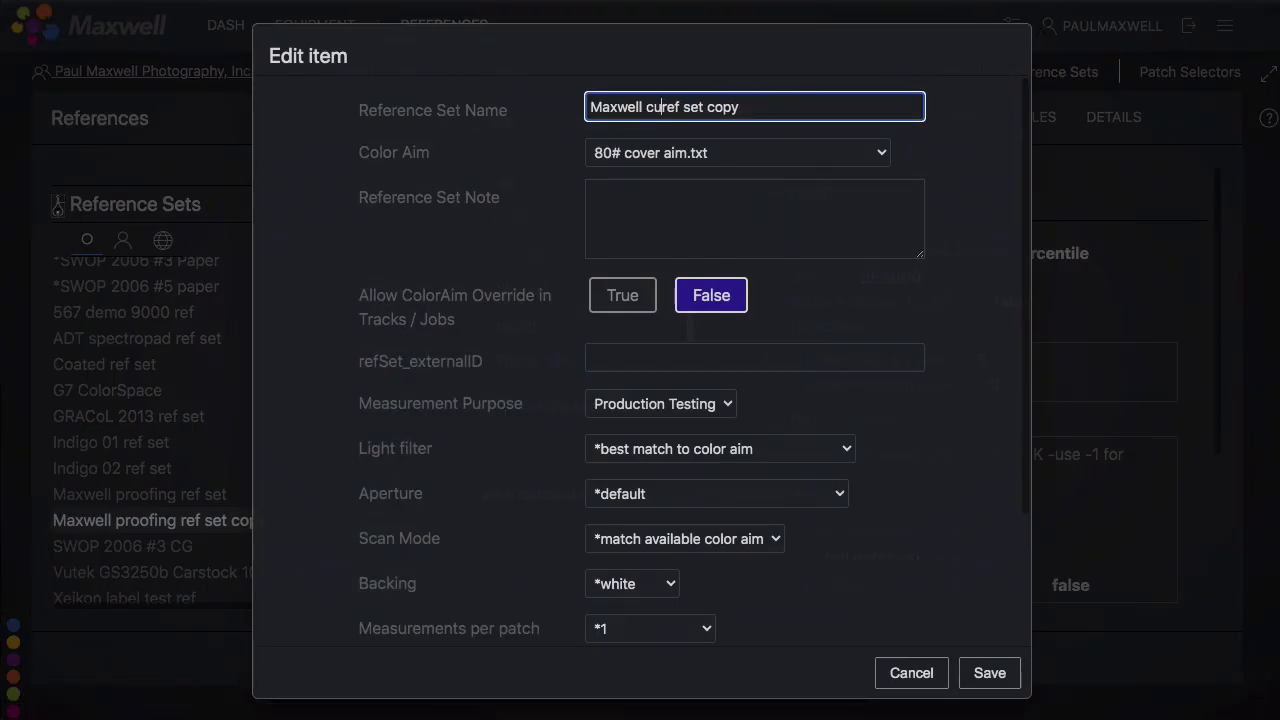
type("Maxwell custom ref set")
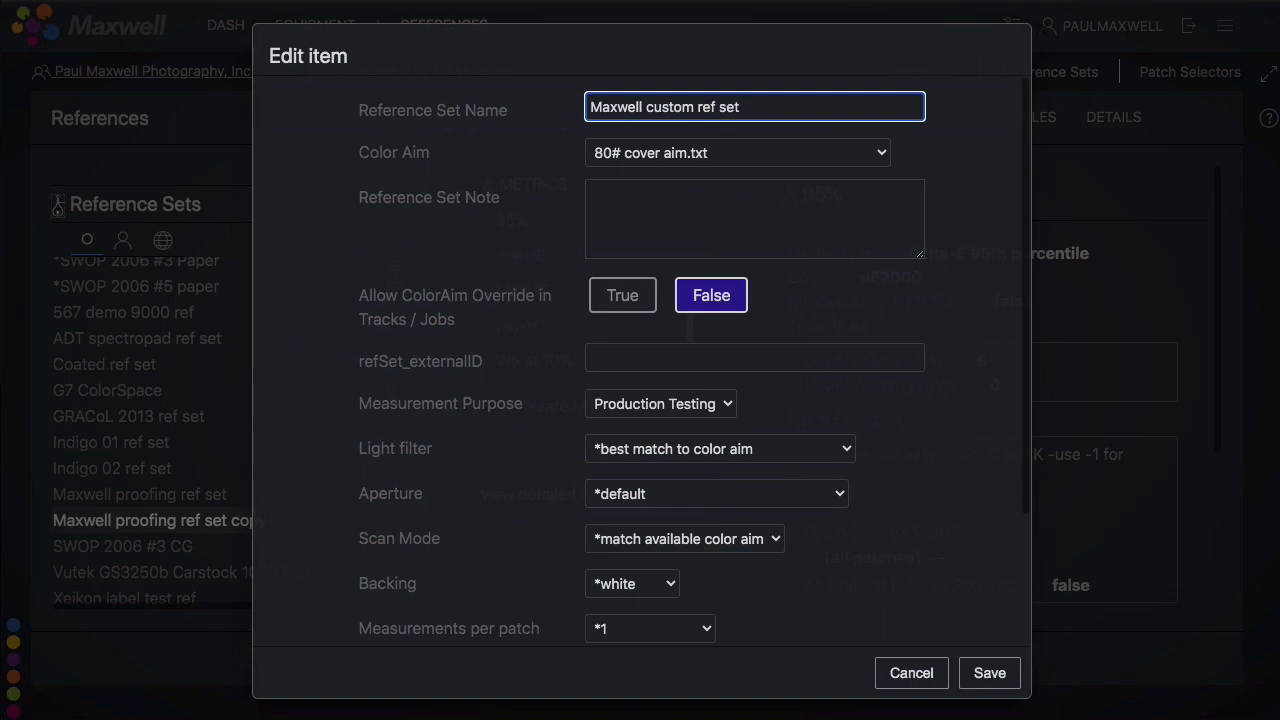
left_click(989, 672)
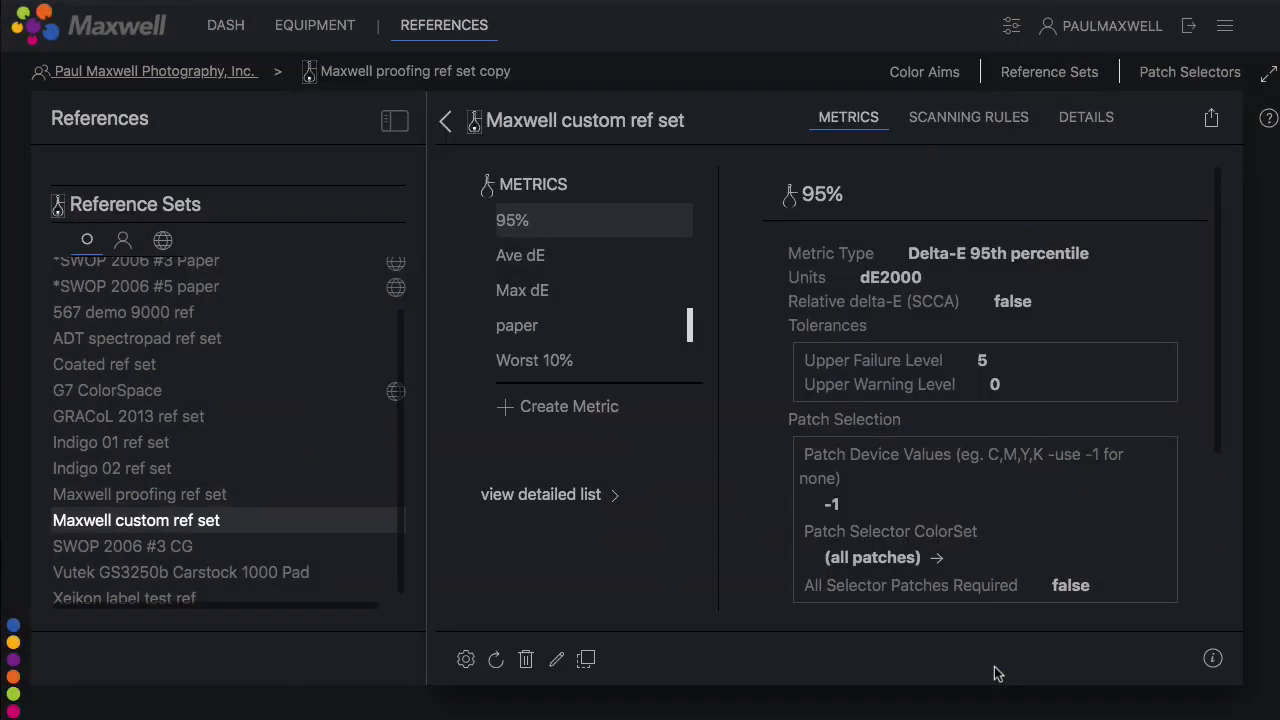
Choose all3_cmyk1821_Gracol06.txt as the custom ref set's Color Aim and save
left_click(1085, 117)
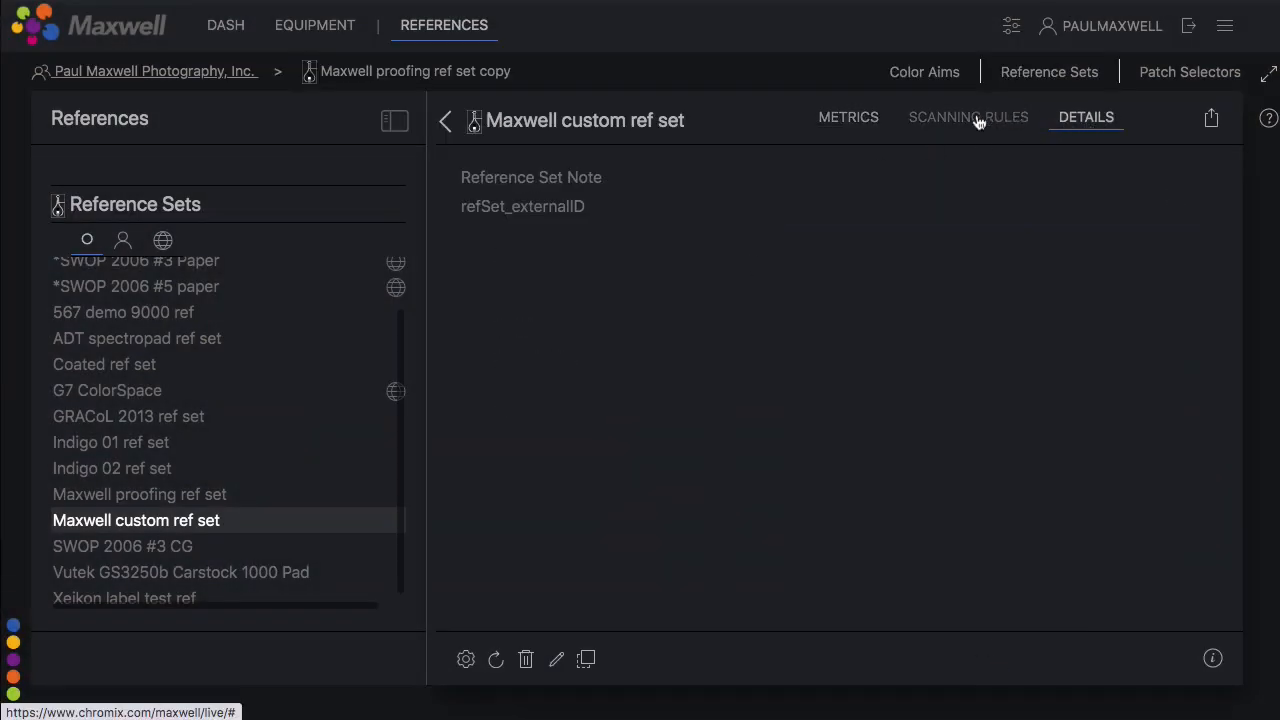
left_click(968, 117)
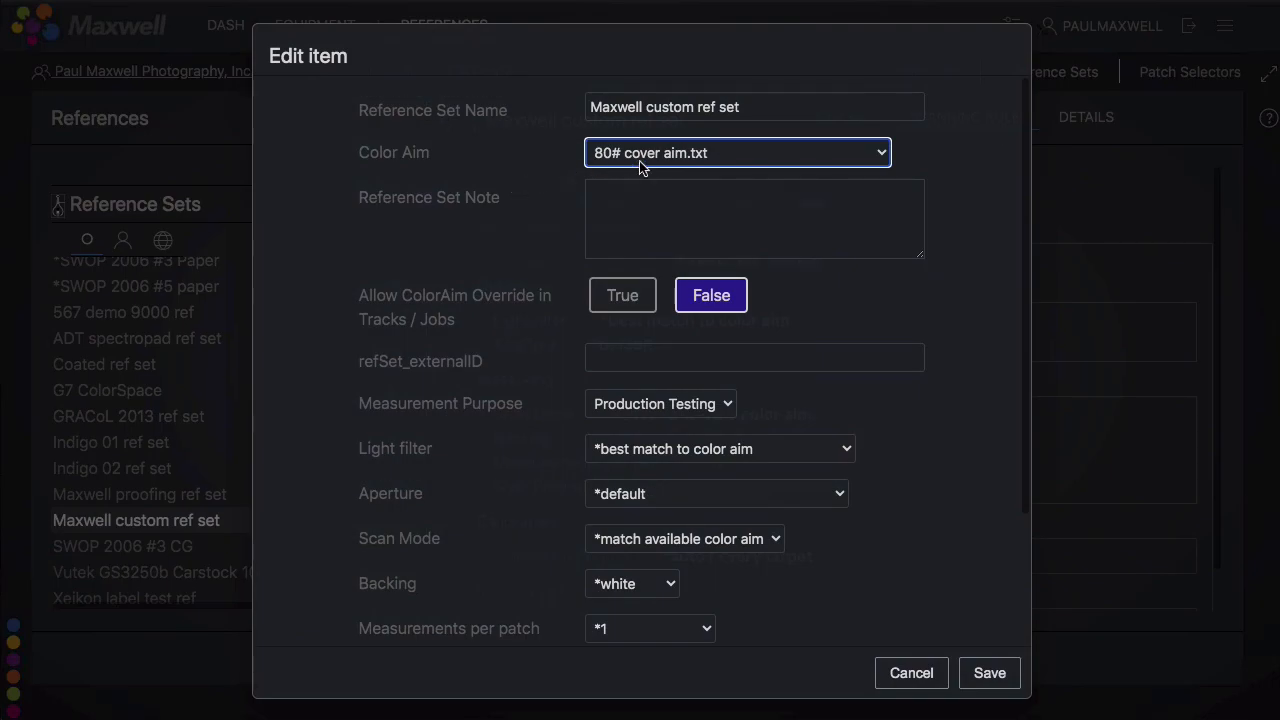
left_click(737, 152)
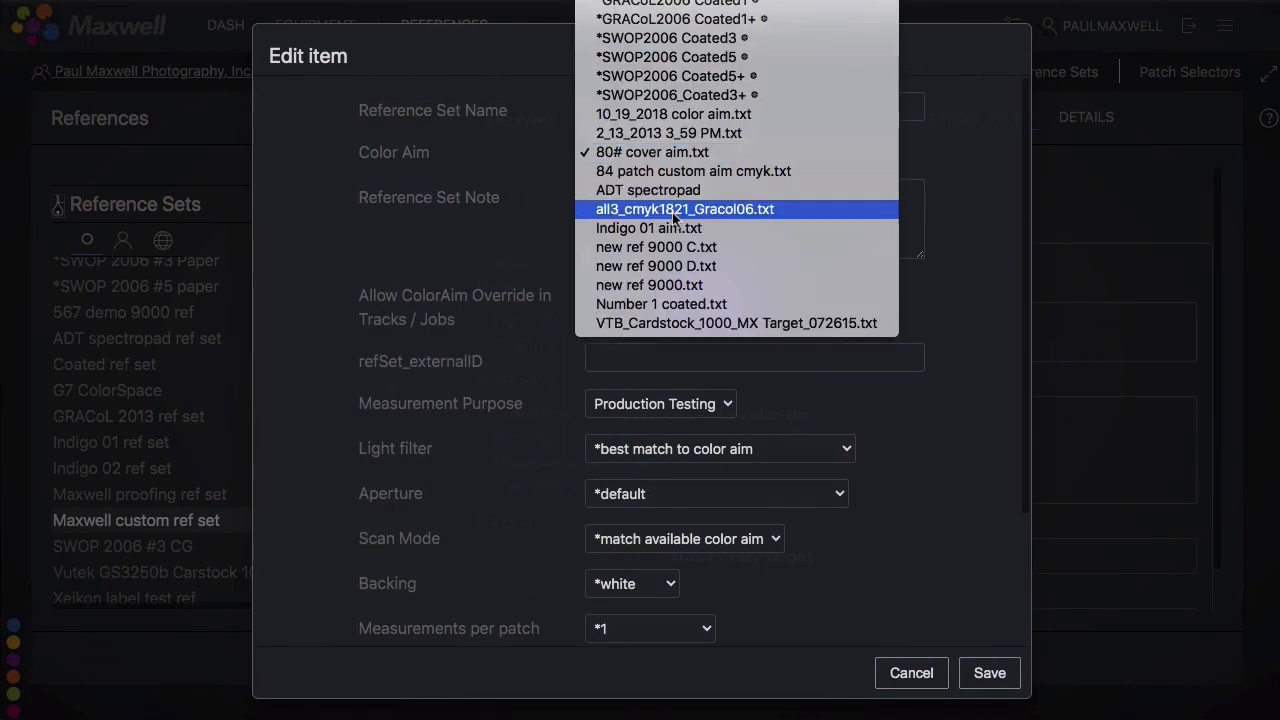
left_click(684, 209)
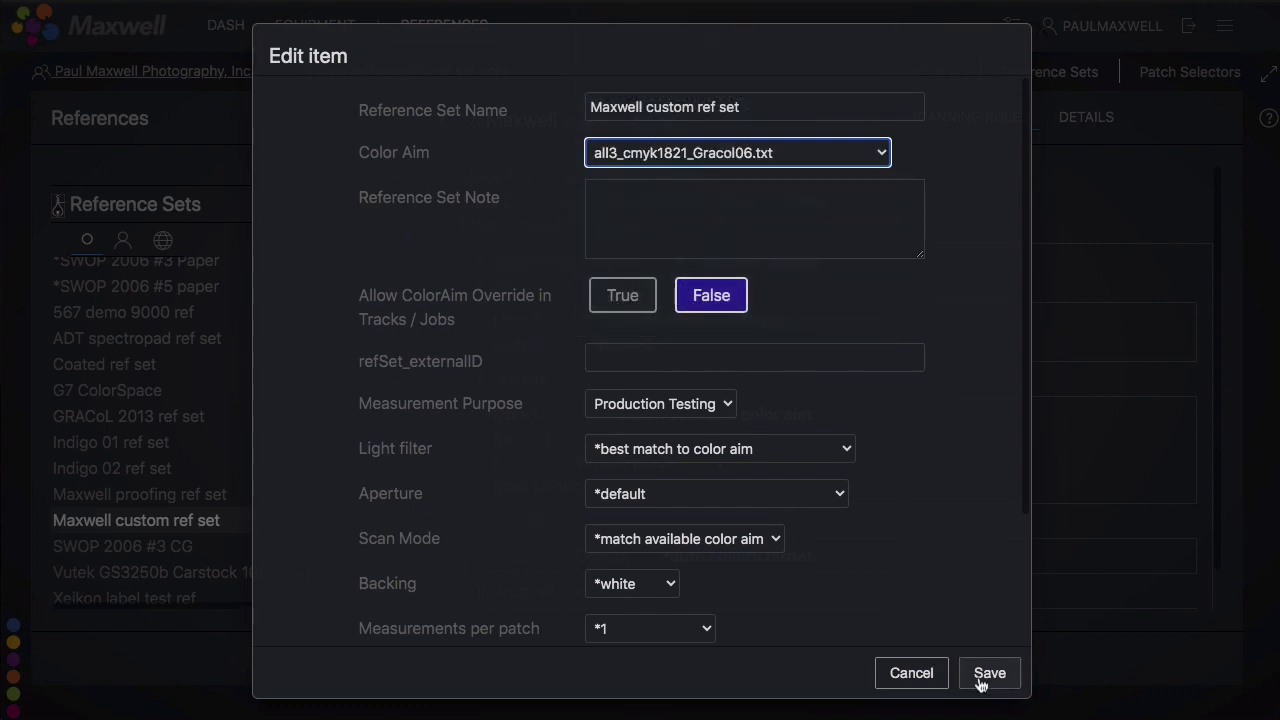
left_click(988, 672)
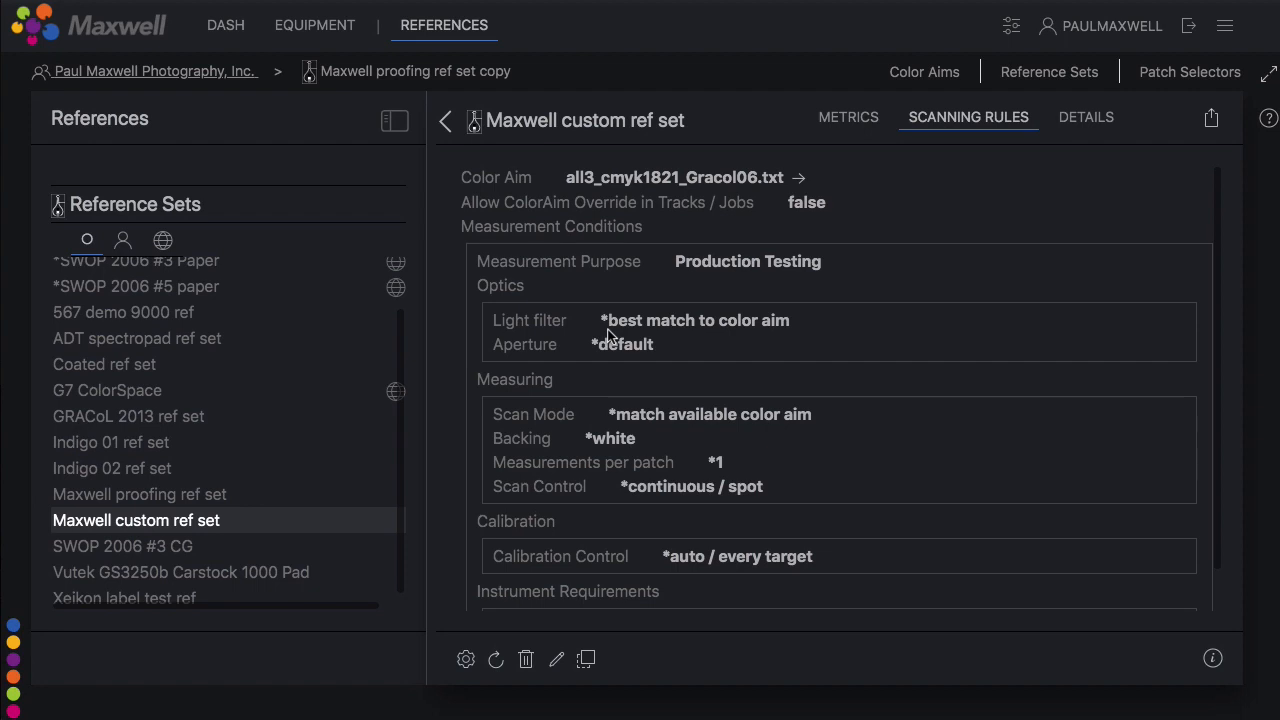
mouse_move(463, 123)
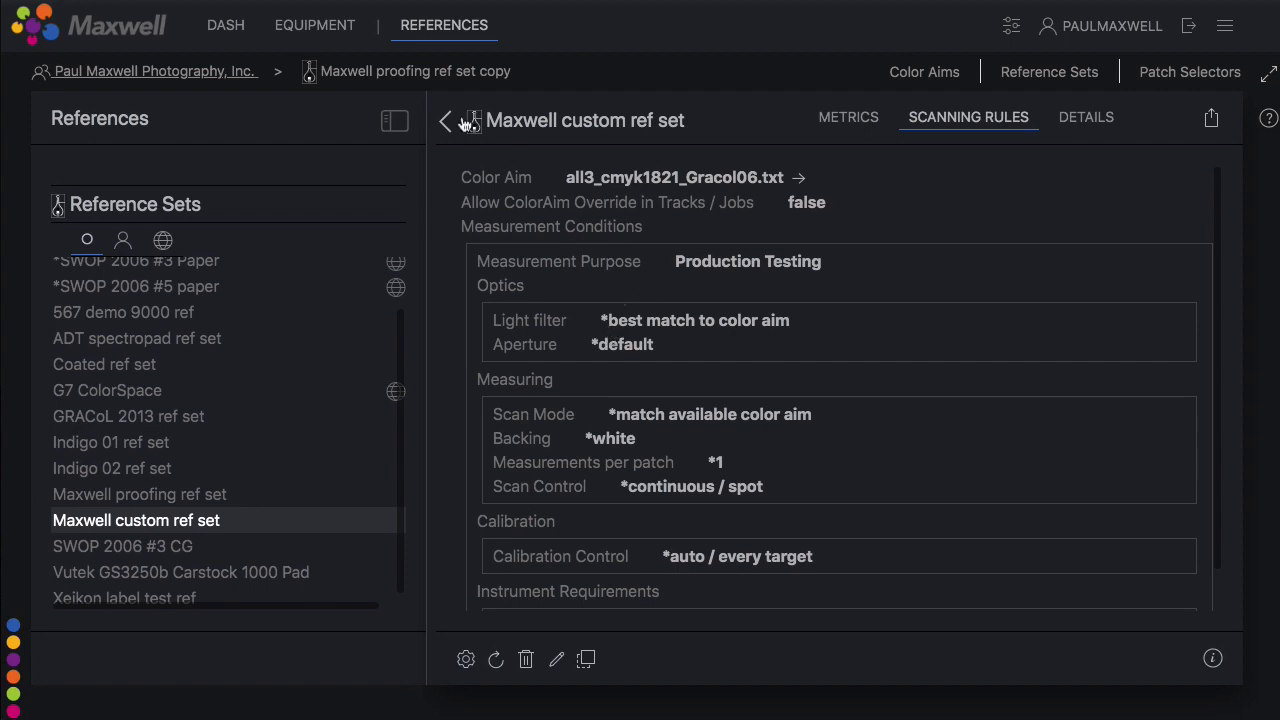
Return to Equipment and open the PC Vutek B device
left_click(314, 25)
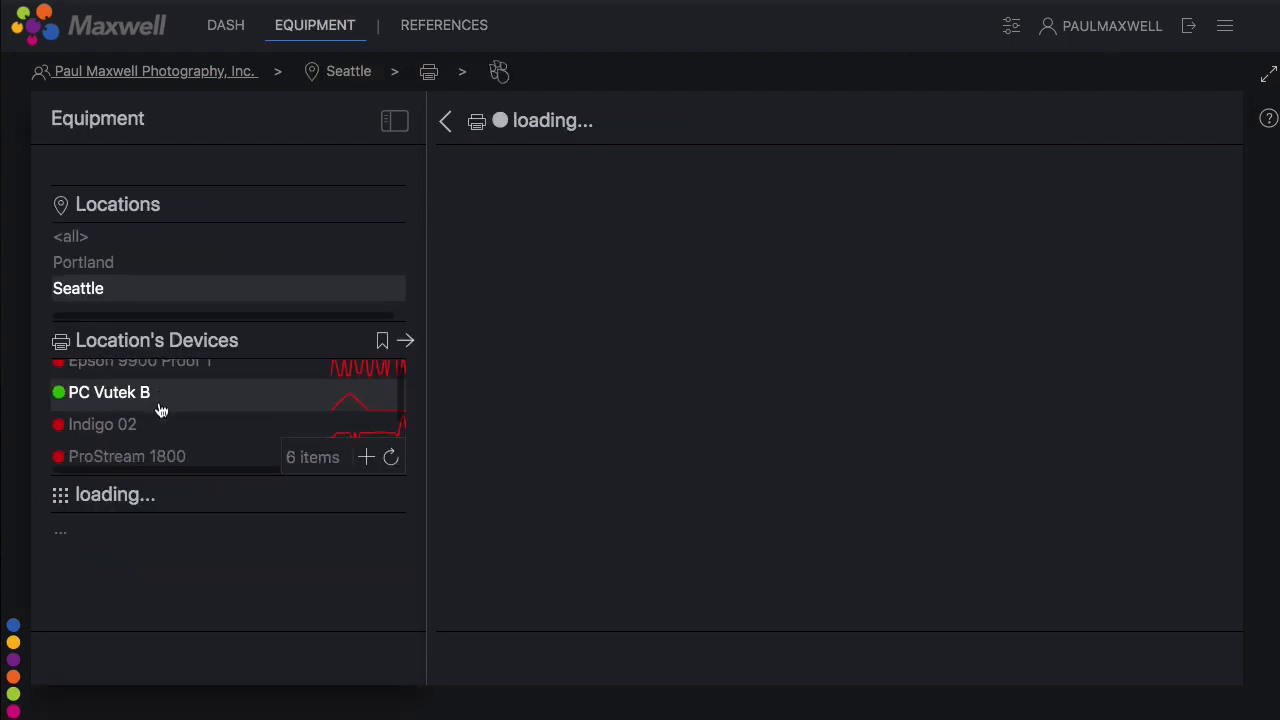
left_click(110, 392)
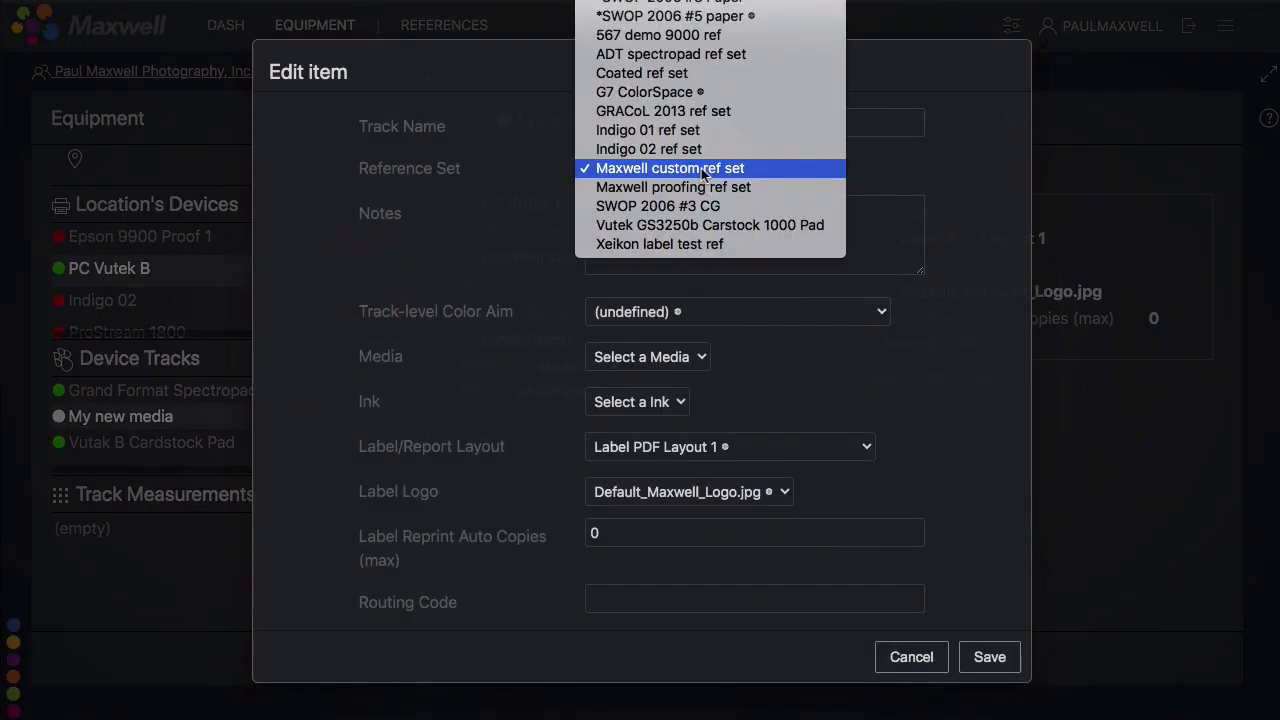
mouse_move(673, 187)
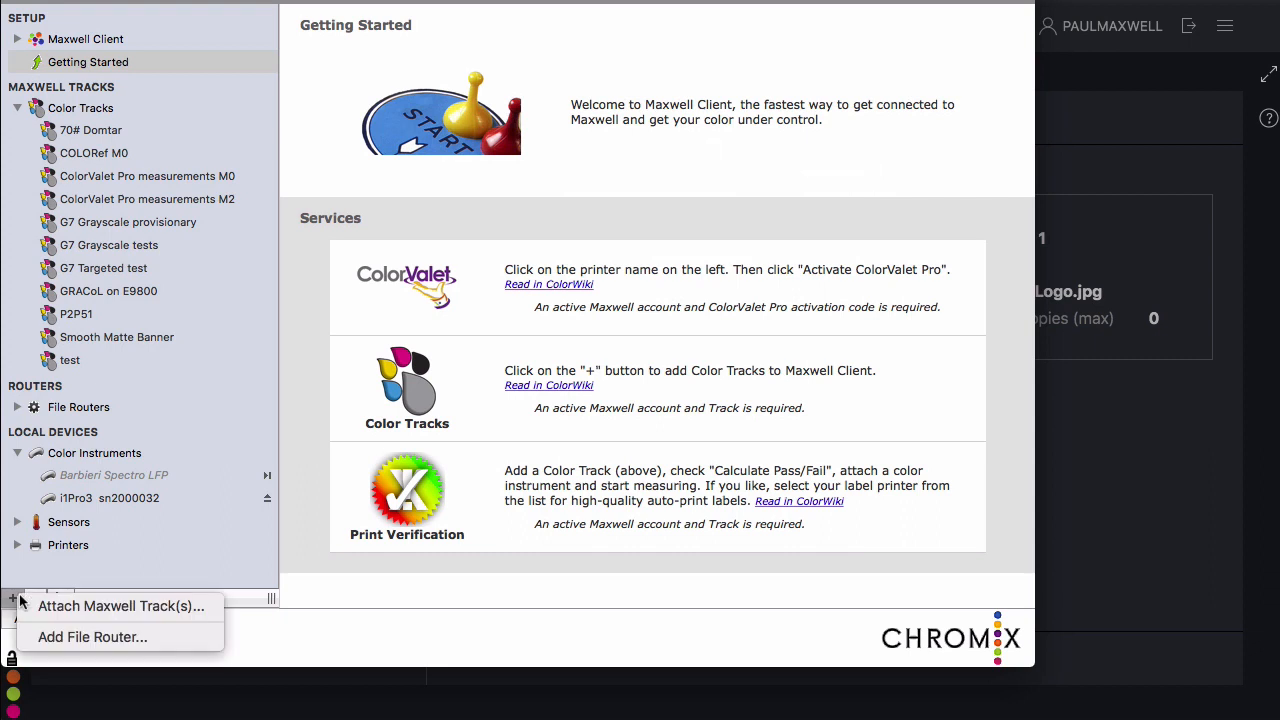
mouse_move(120, 606)
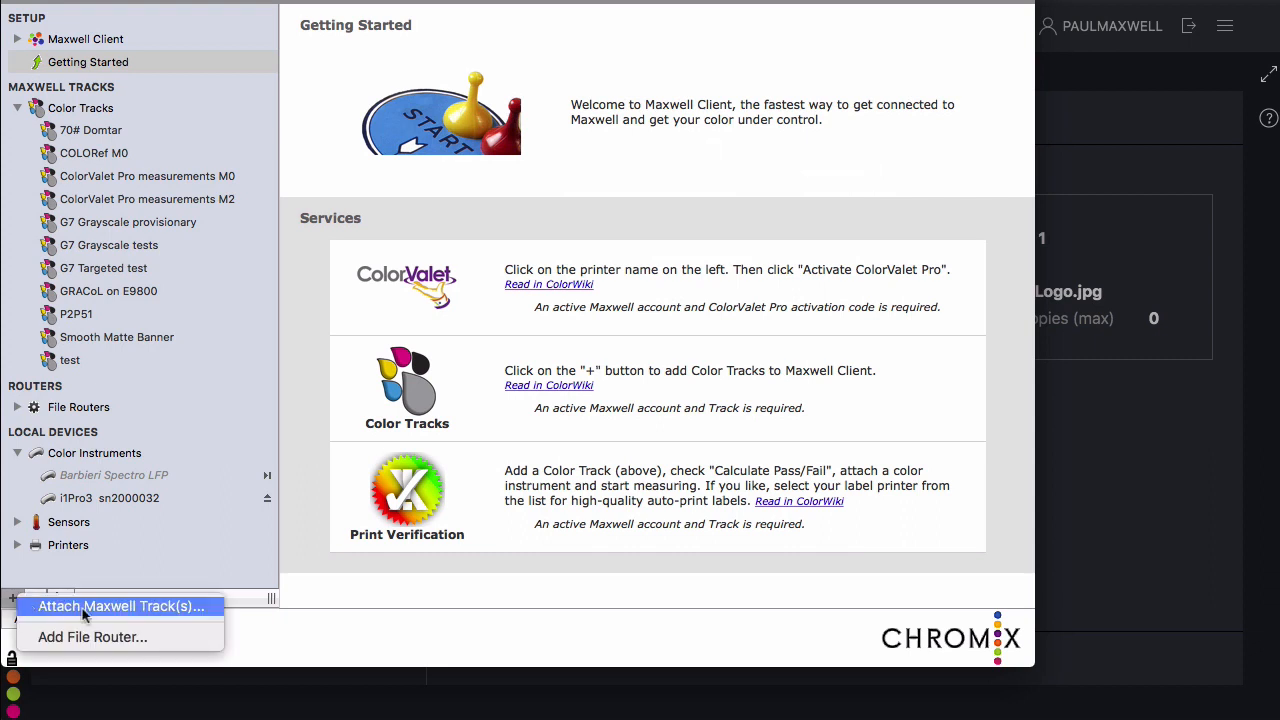
Attach the My new media track from device PC Vutek B via Attach Maxwell Track(s)
left_click(118, 606)
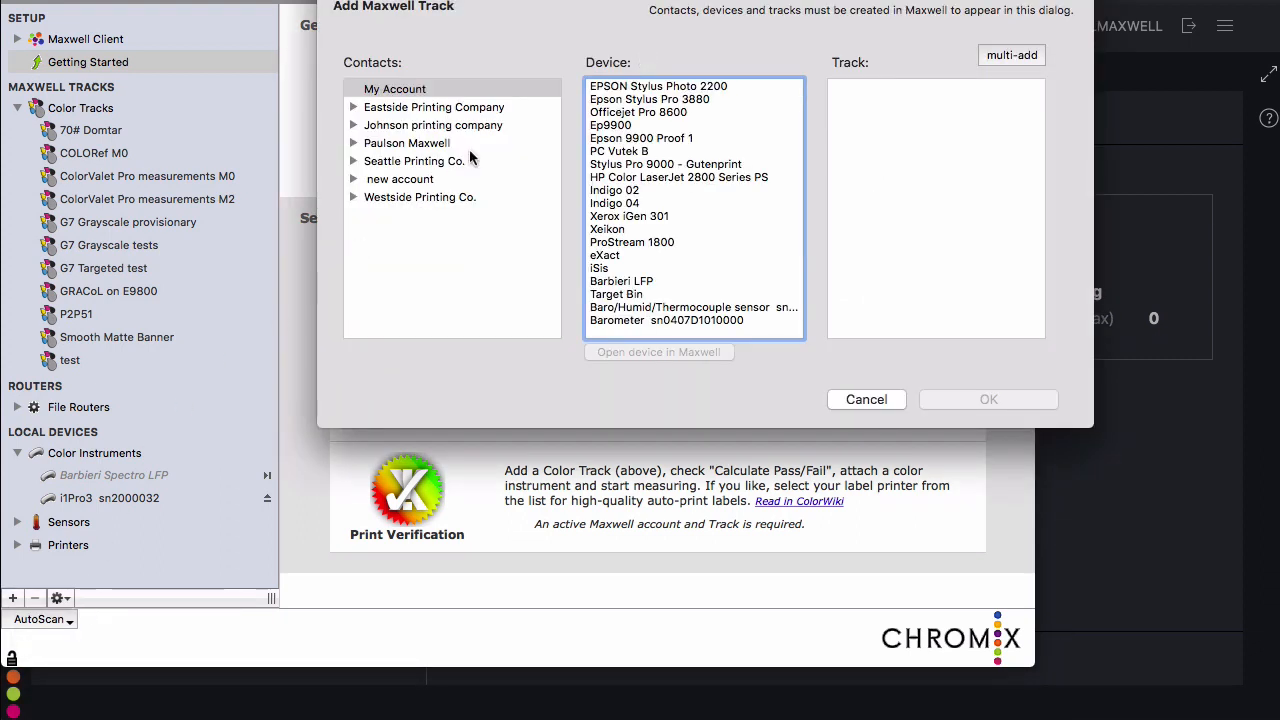
left_click(619, 150)
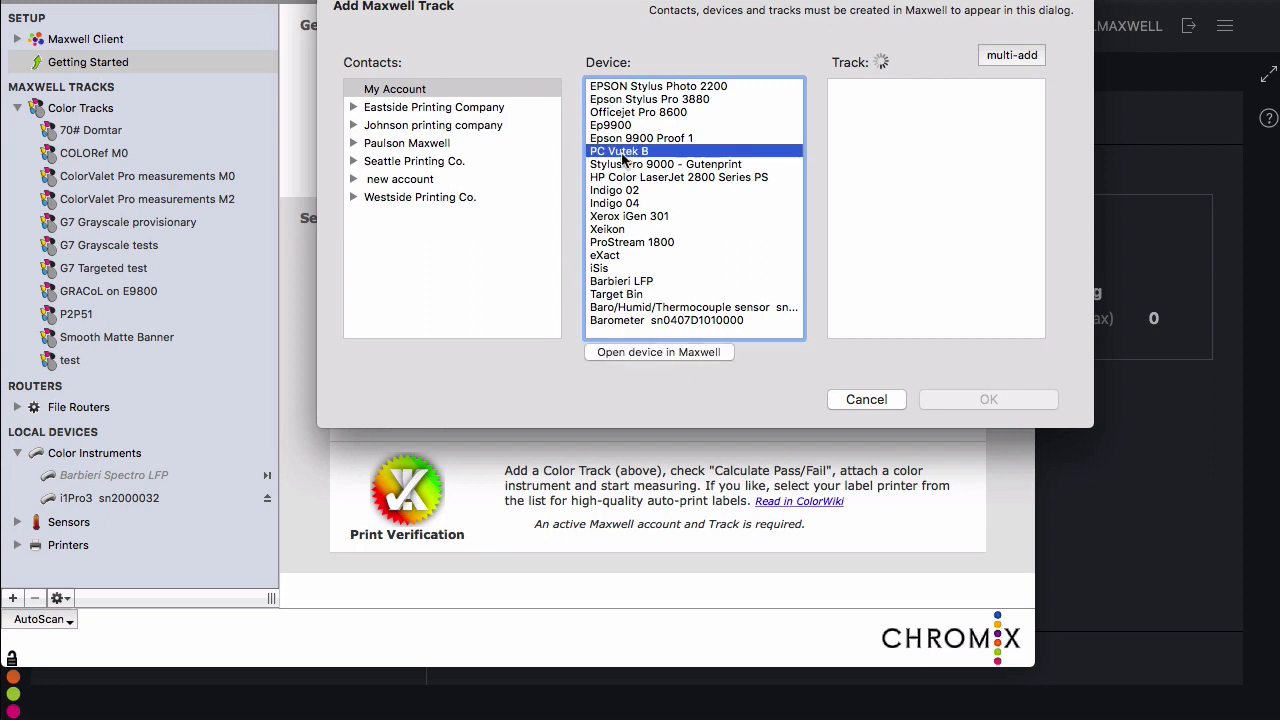
left_click(619, 151)
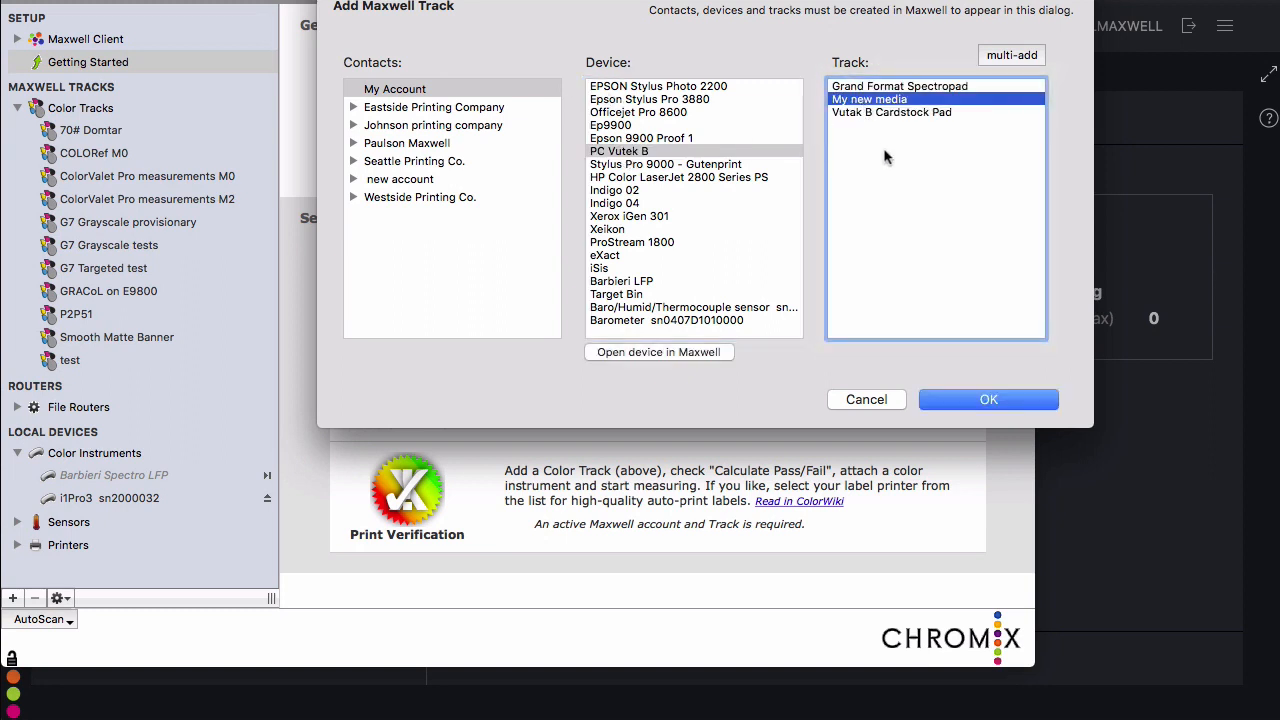
left_click(988, 399)
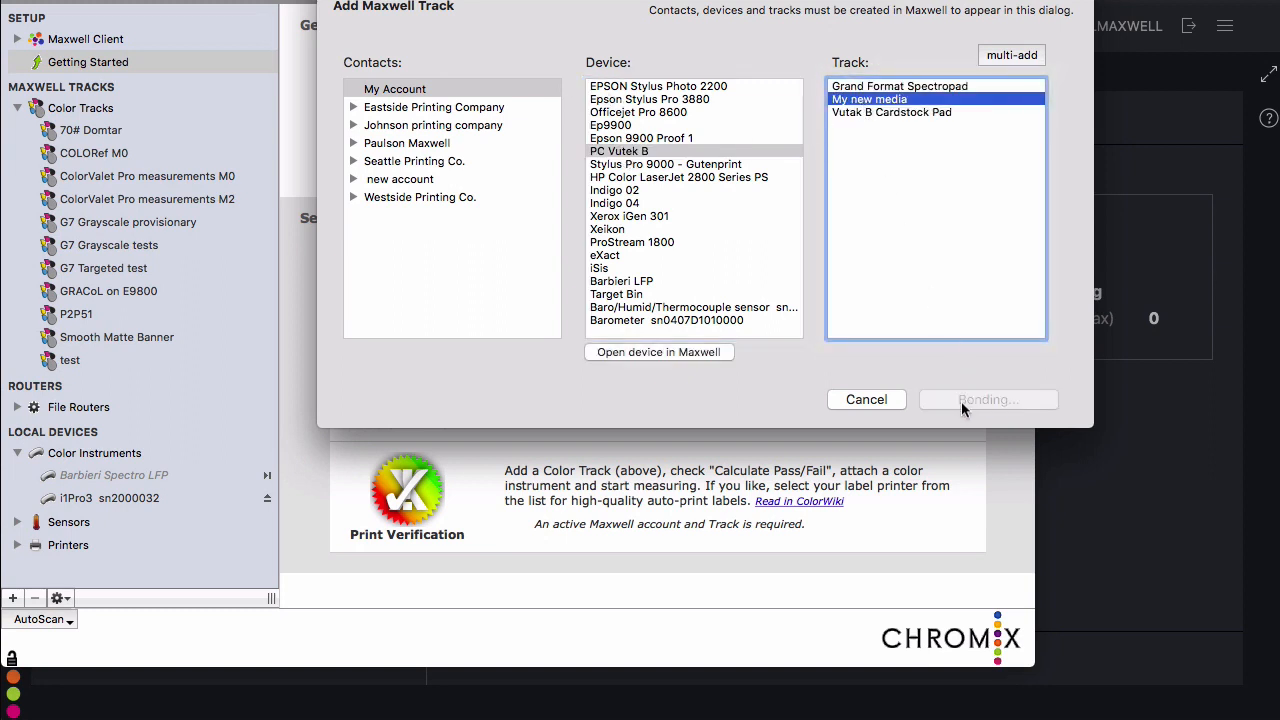
left_click(988, 399)
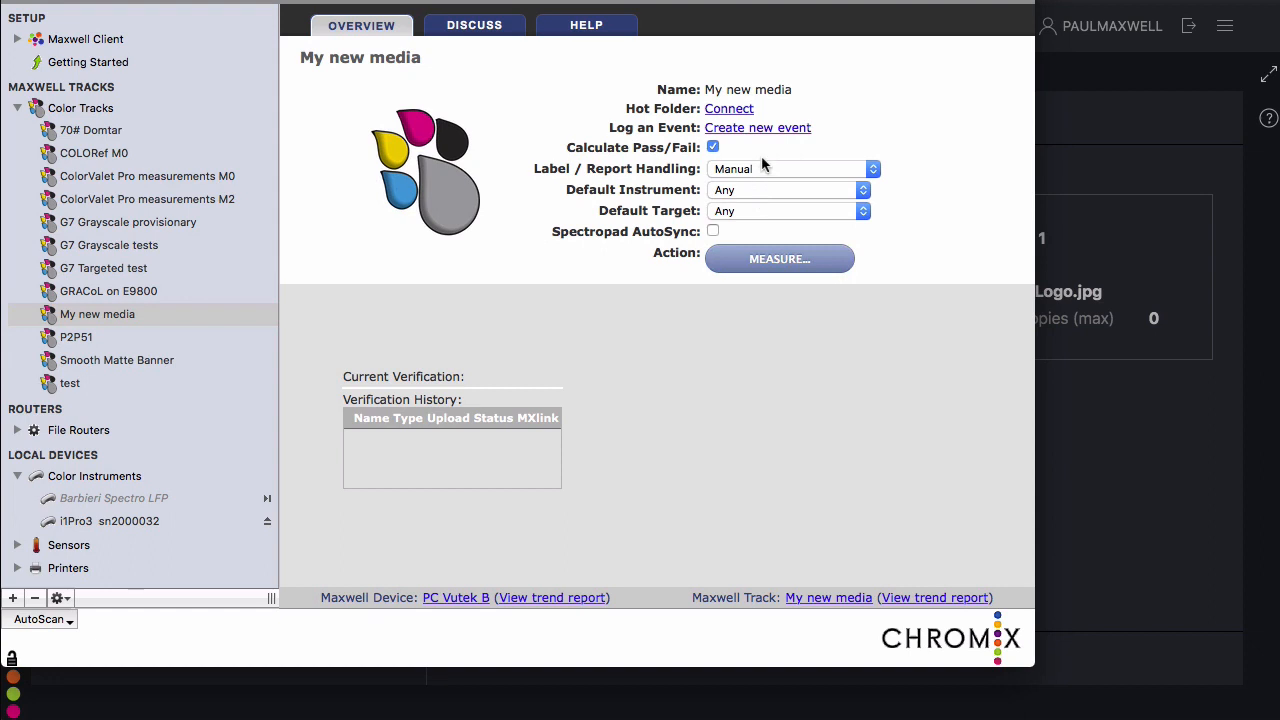
mouse_move(748, 226)
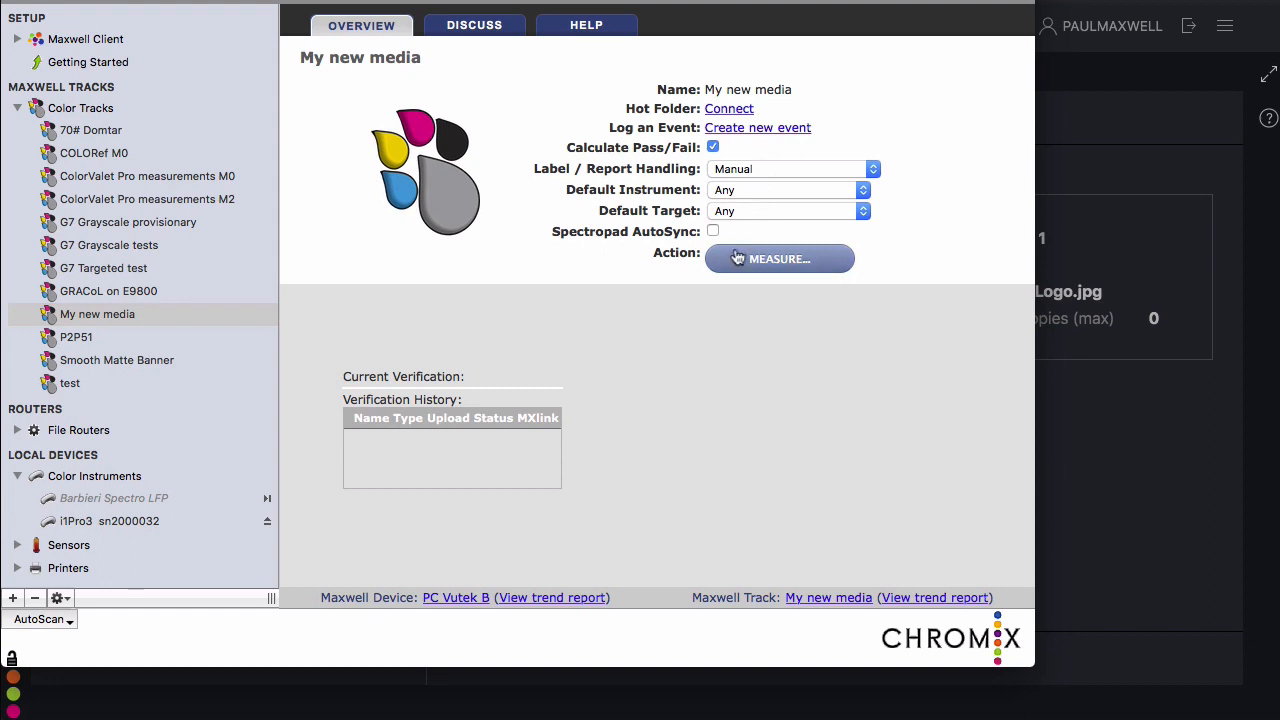
Measure My new media using i1 Pro 3 / 3plus and the IDEAlliance ISO 12647-7 ControlStrip2009 target
left_click(779, 258)
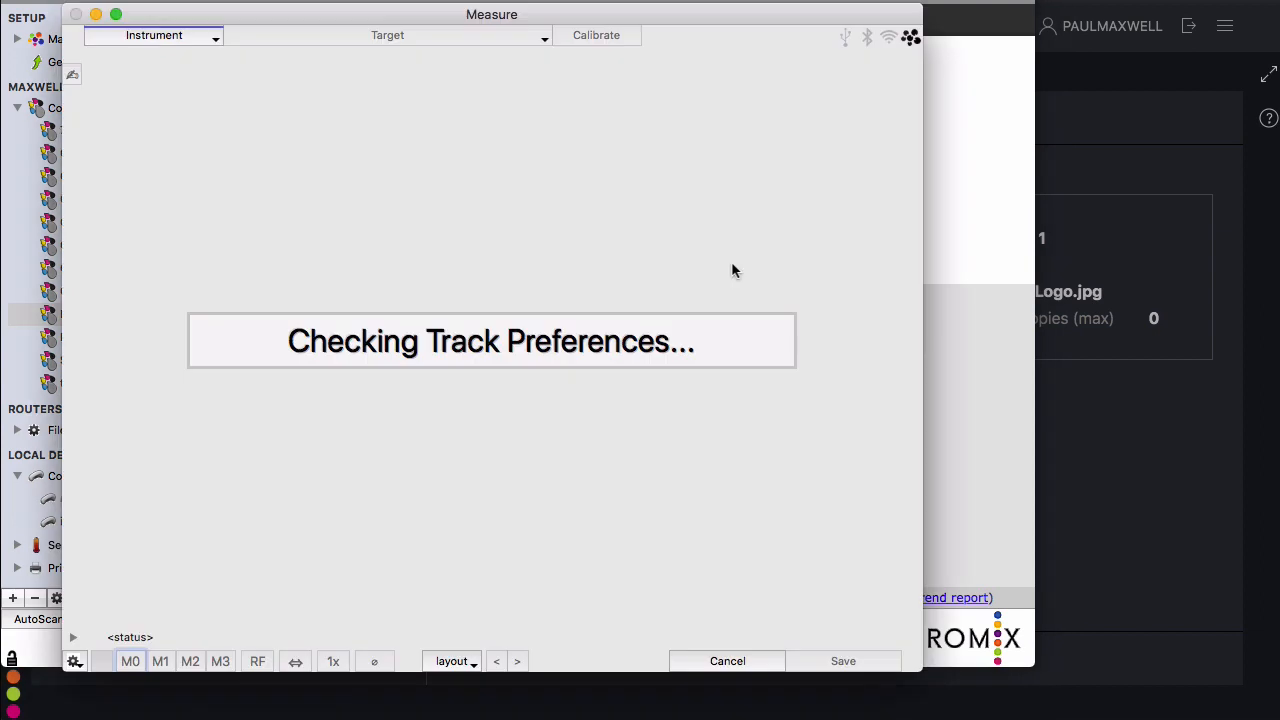
mouse_move(208, 56)
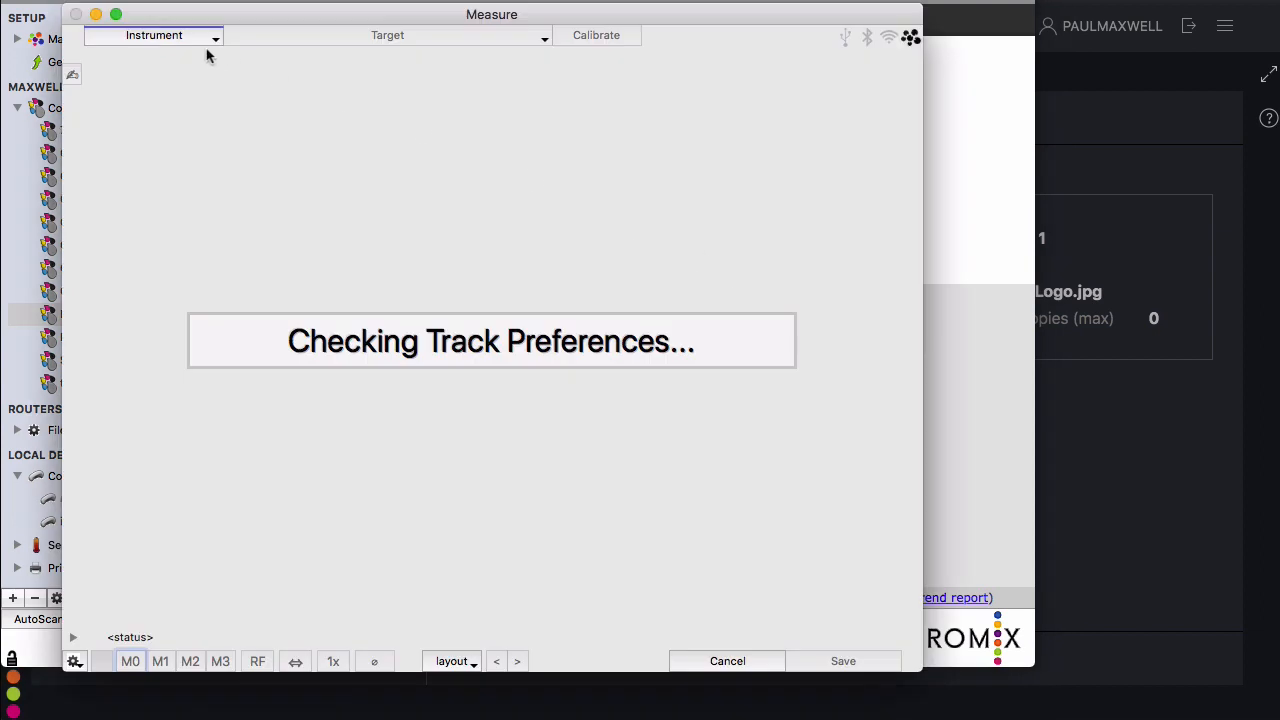
left_click(154, 35)
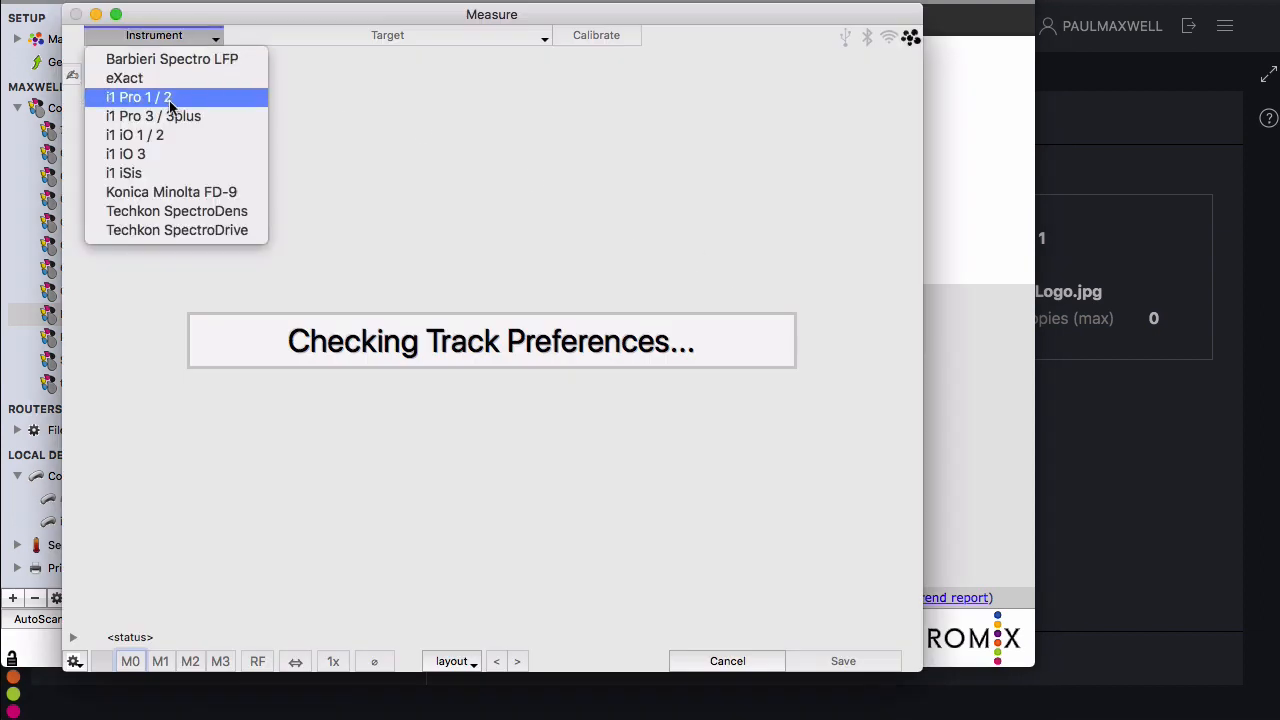
left_click(153, 116)
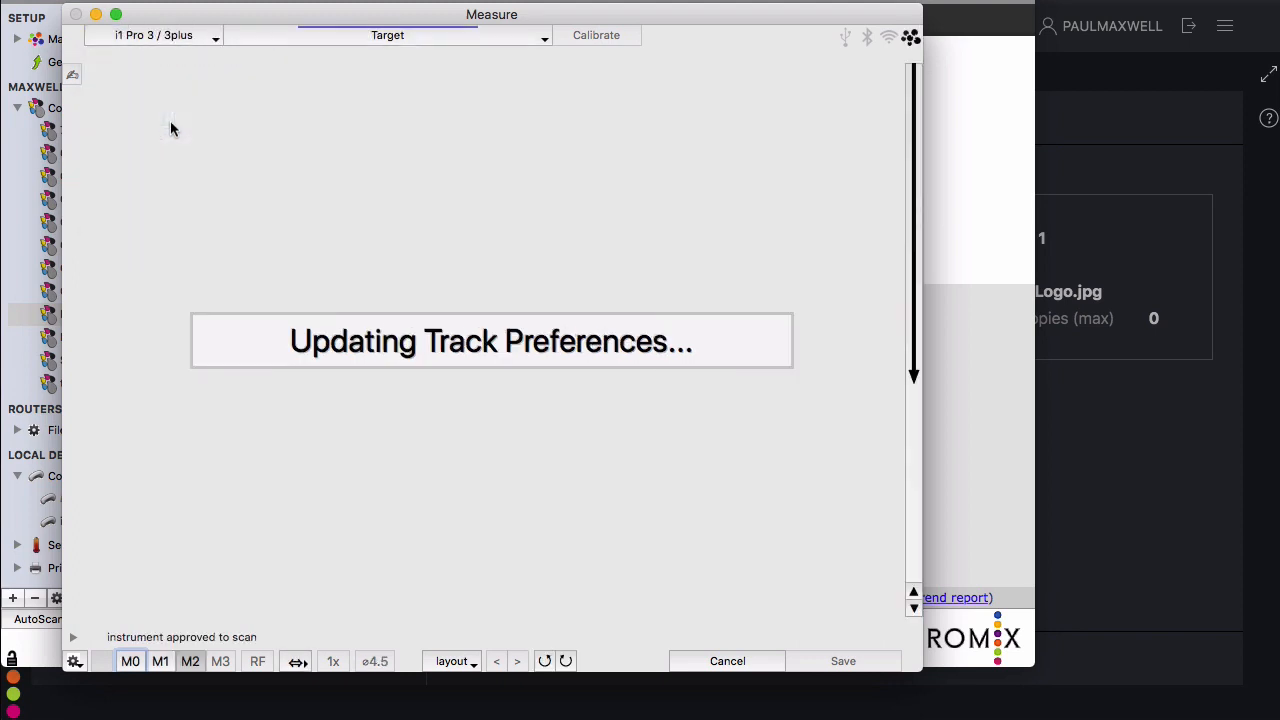
left_click(388, 35)
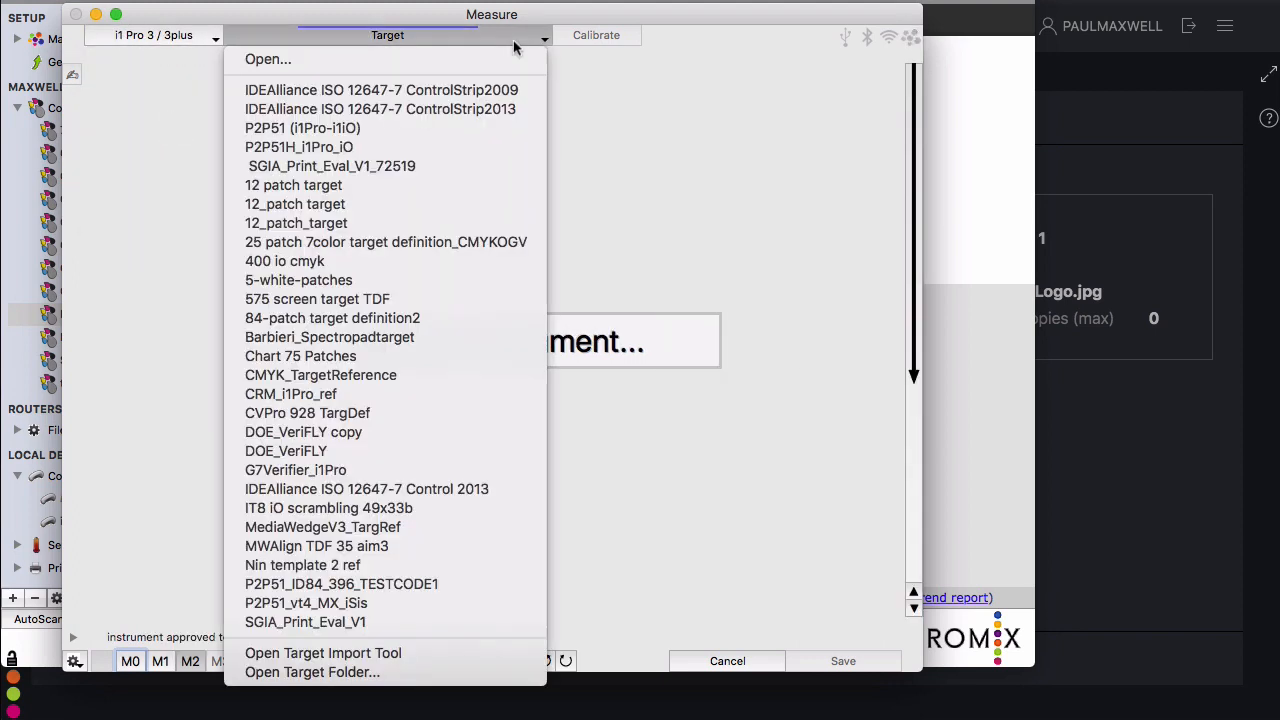
left_click(381, 89)
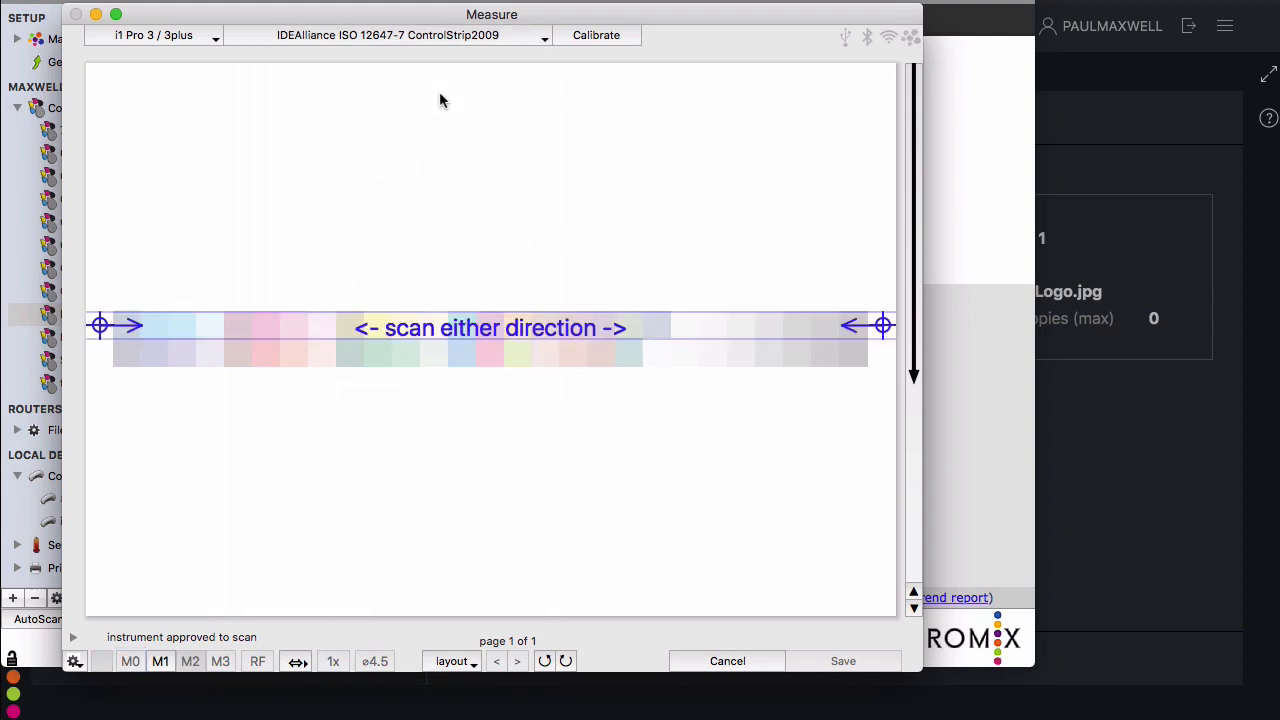
left_click(159, 661)
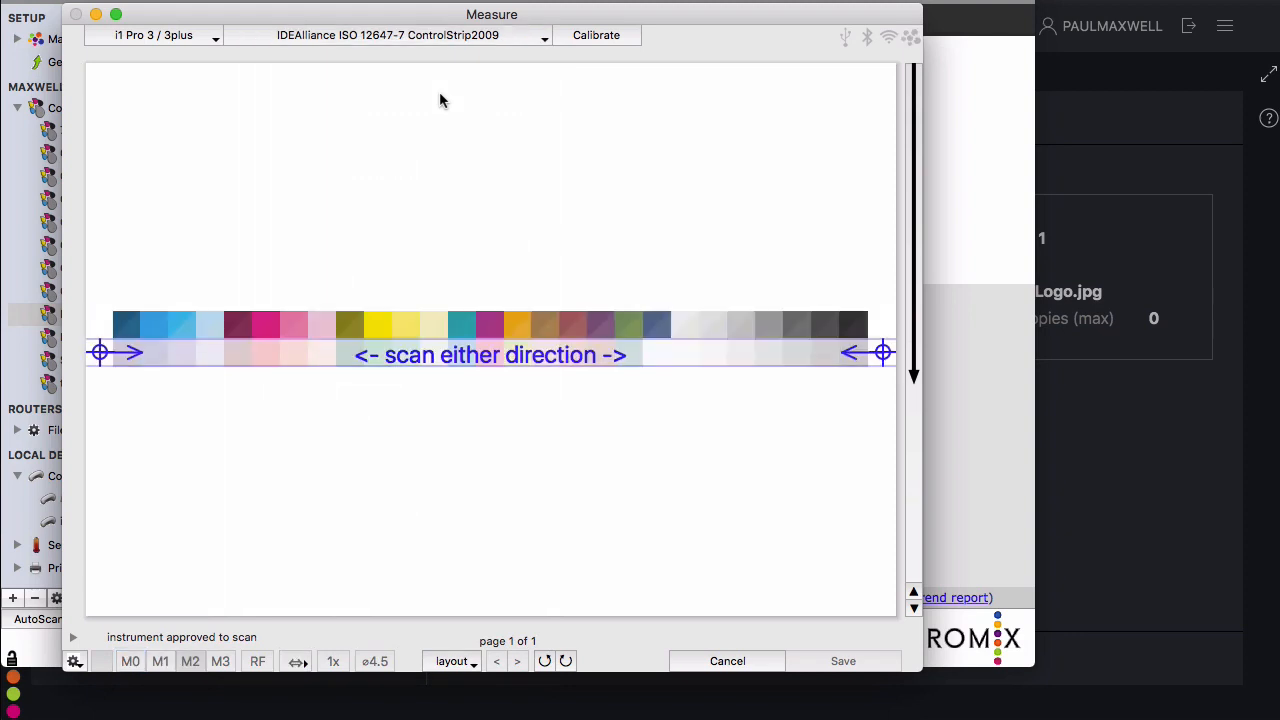